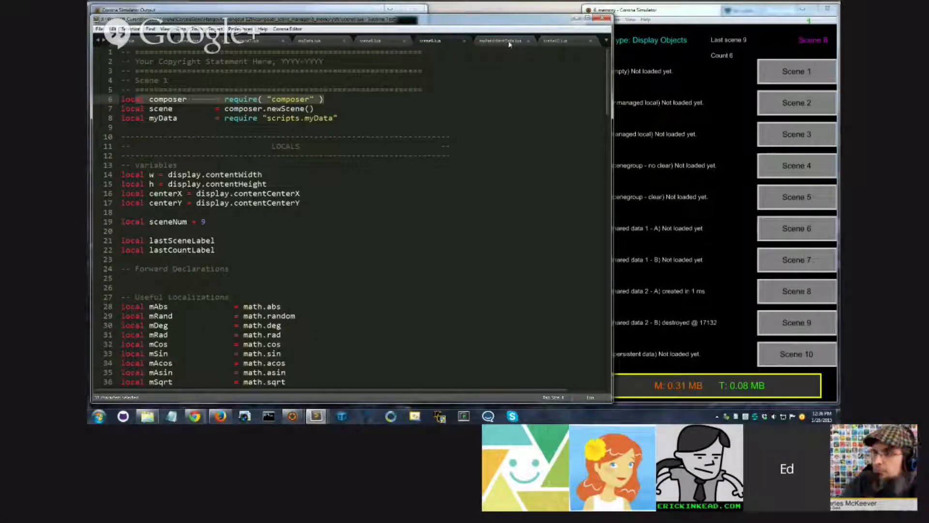
- Open table.lua from the project's scripts/extensions folder in Sublime Text
left_click(501, 40)
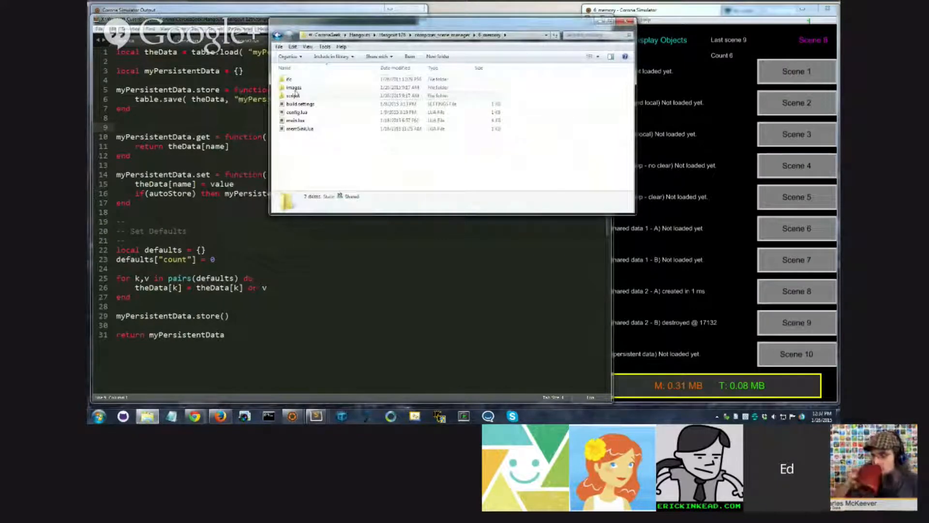
double_click(292, 95)
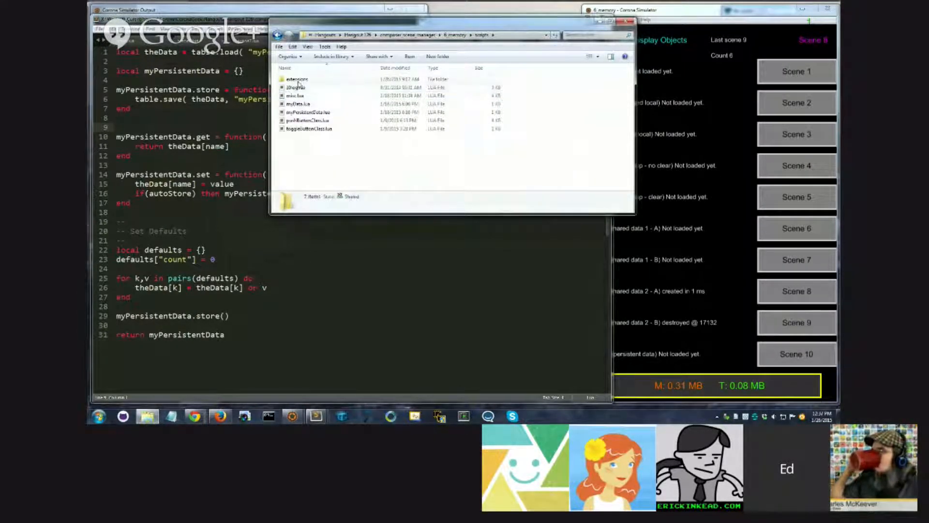
double_click(298, 79)
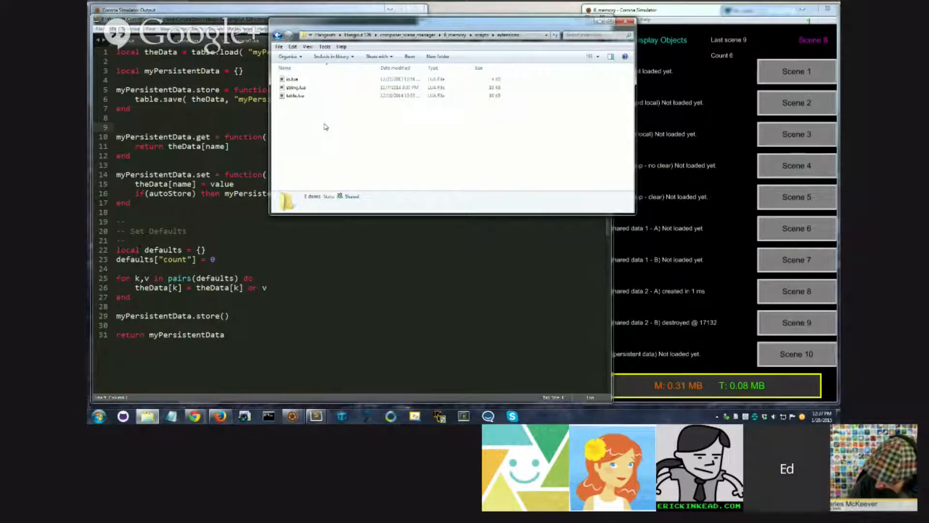
left_click(294, 95)
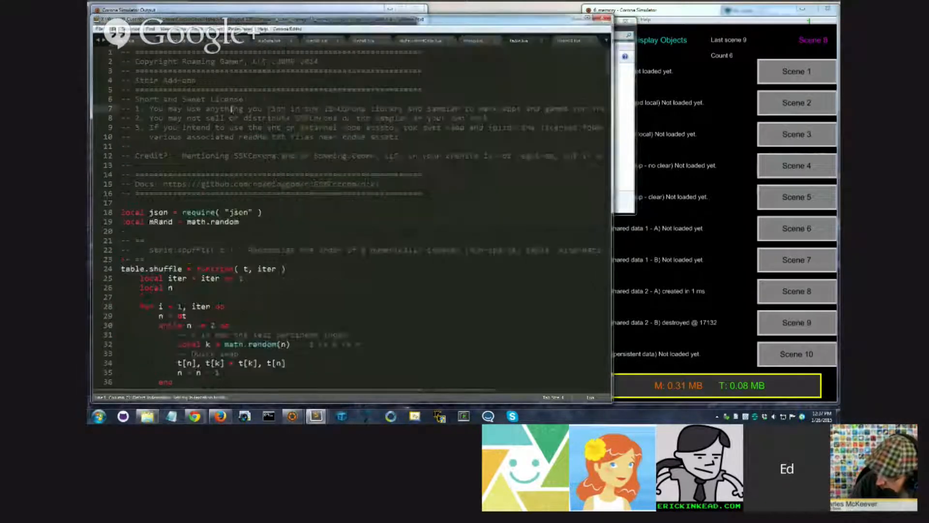
- Read through string.lua's helper functions such as split, padding and trim
left_click(472, 40)
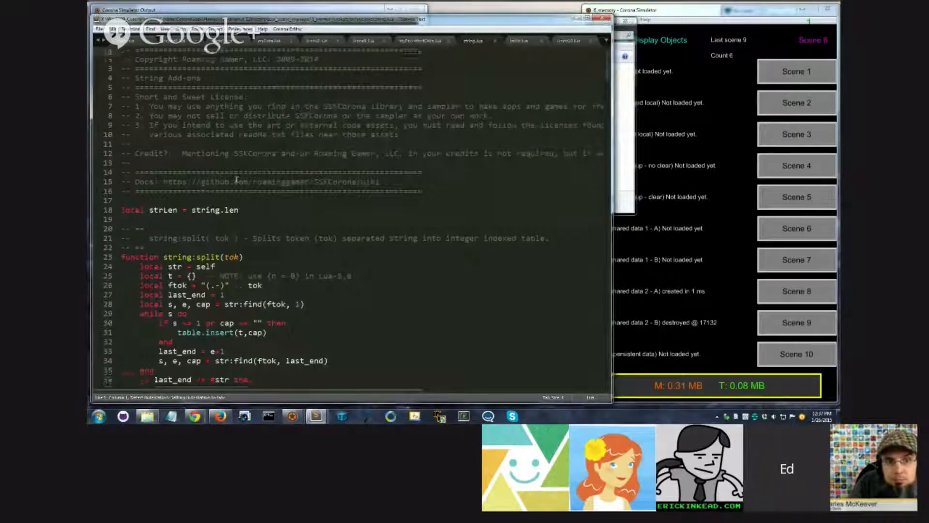
scroll("down", 3)
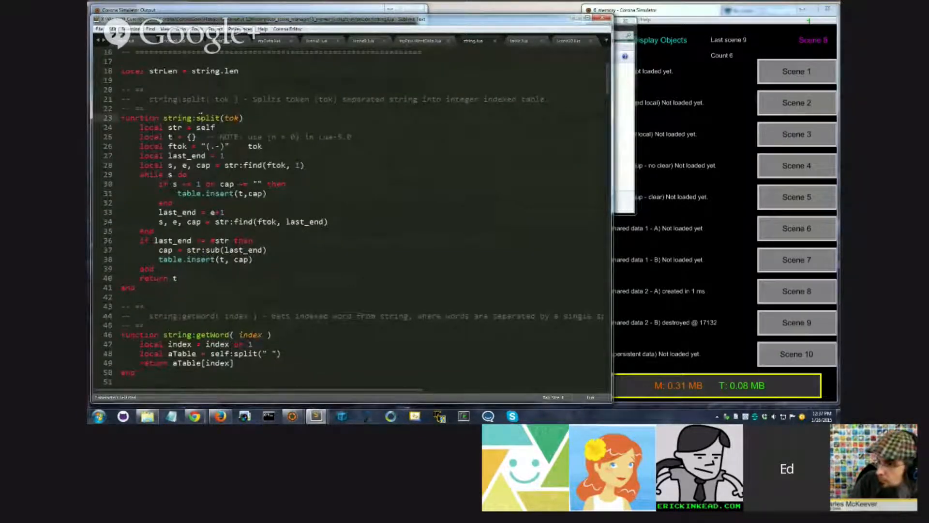
scroll("up", 3)
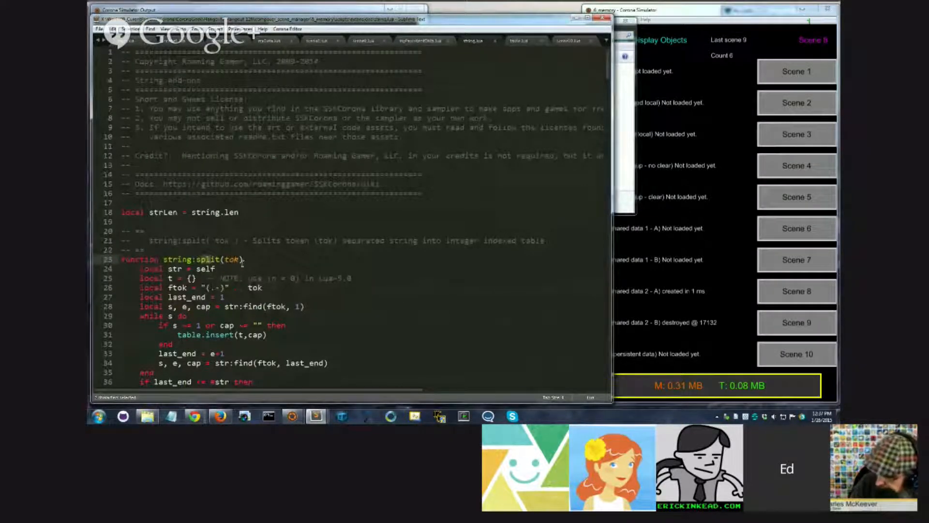
scroll("down", 3)
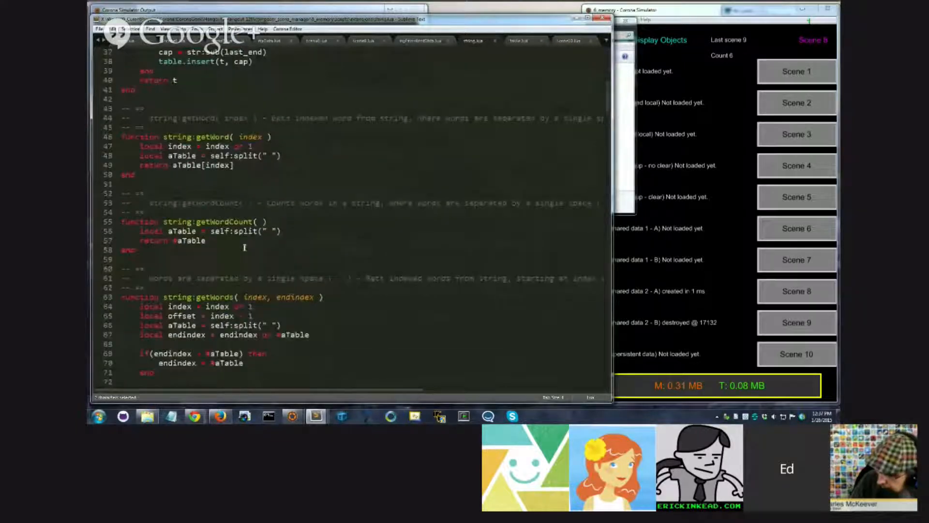
scroll("down", 3)
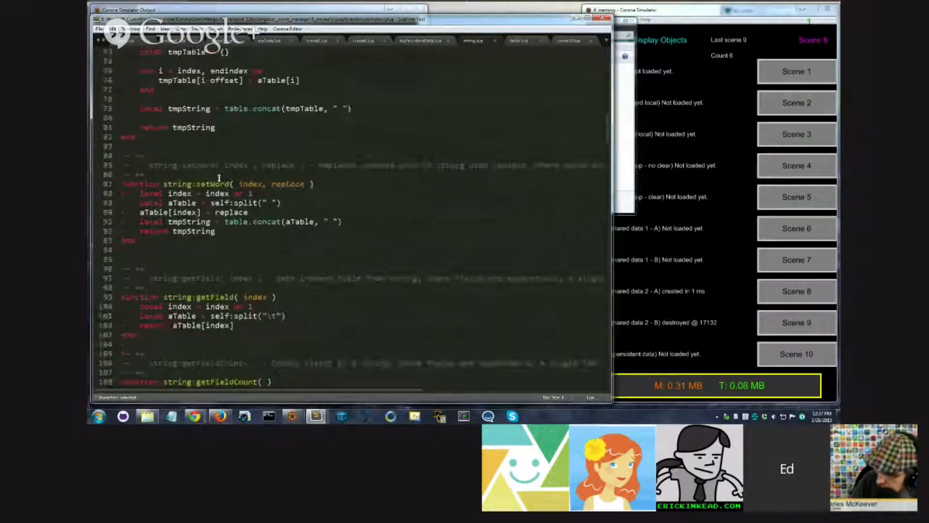
scroll("down", 3)
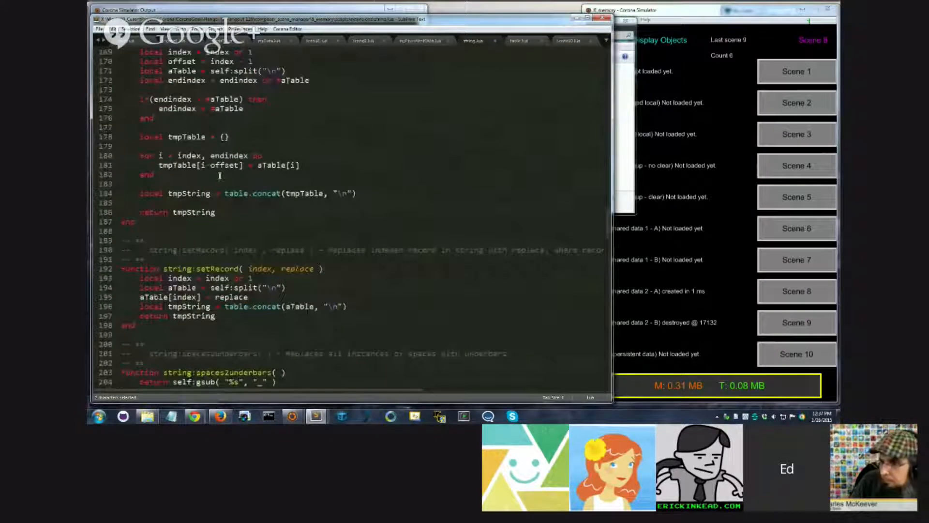
scroll("down", 3)
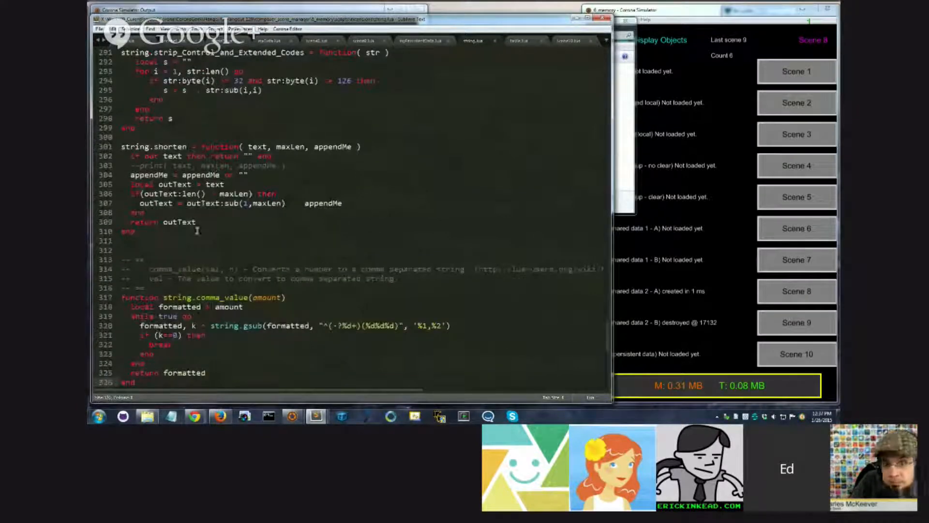
scroll("up", 3)
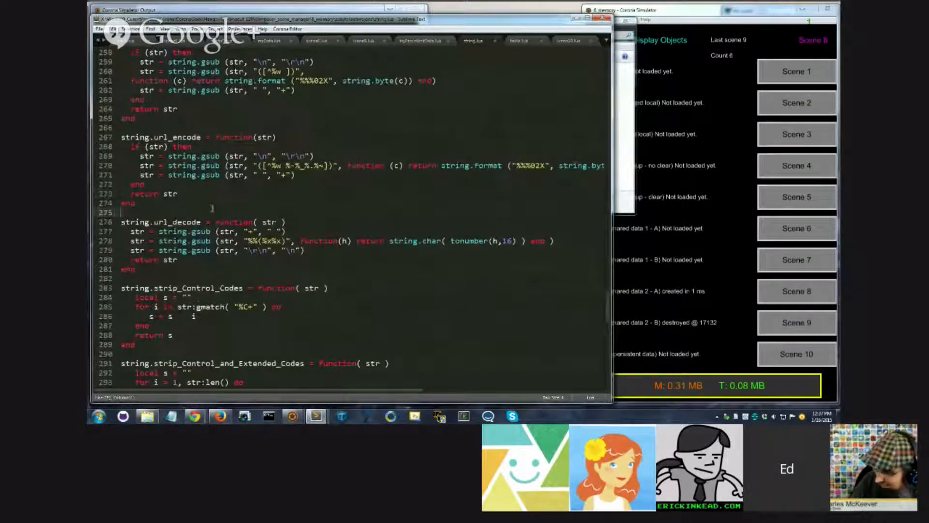
scroll("up", 3)
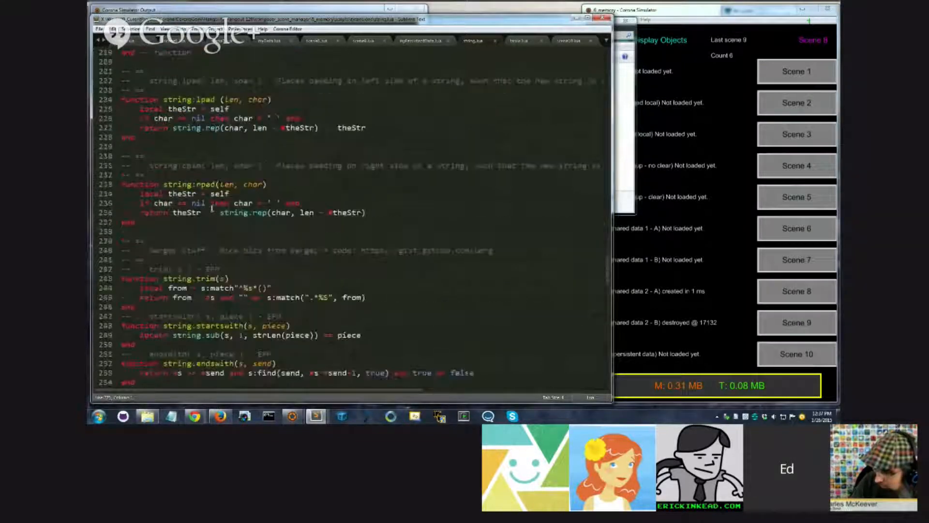
scroll("up", 3)
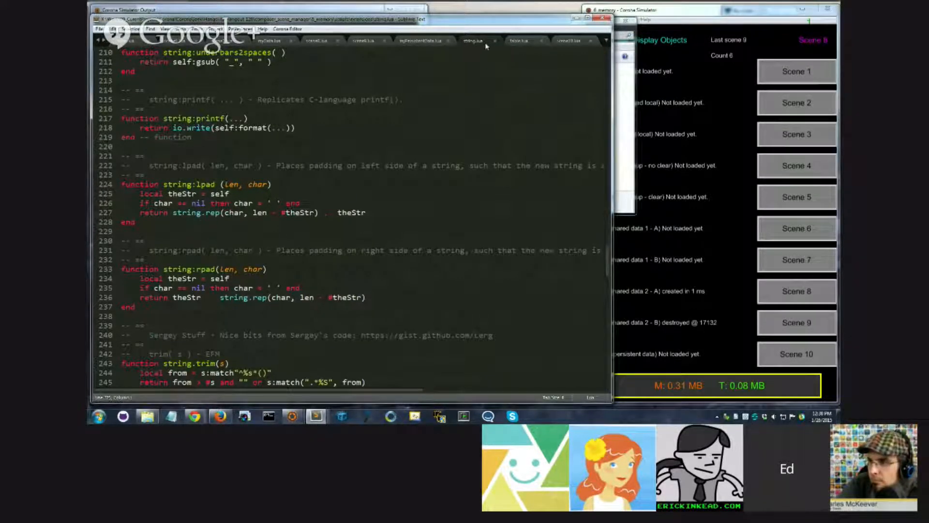
- Review table.lua's shuffle, copy, save and load functions, then return to myPersistentData.lua
left_click(457, 40)
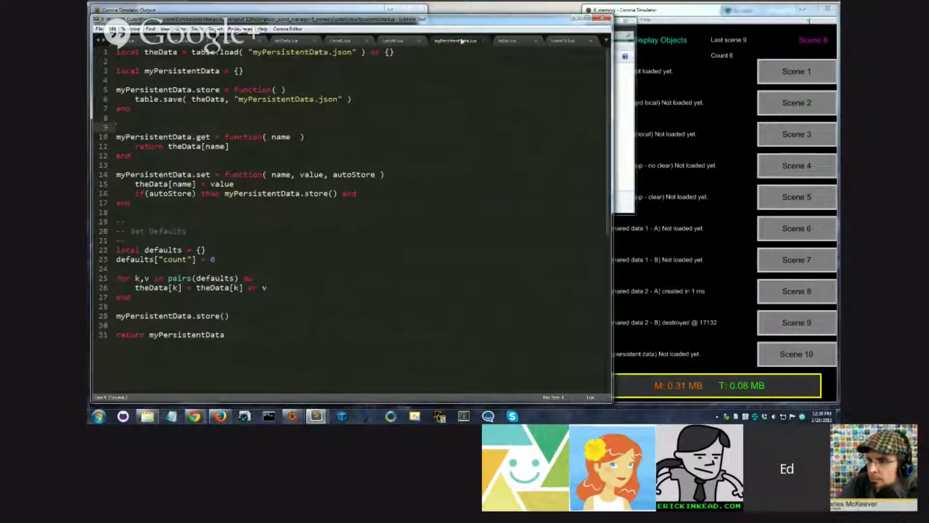
left_click(508, 40)
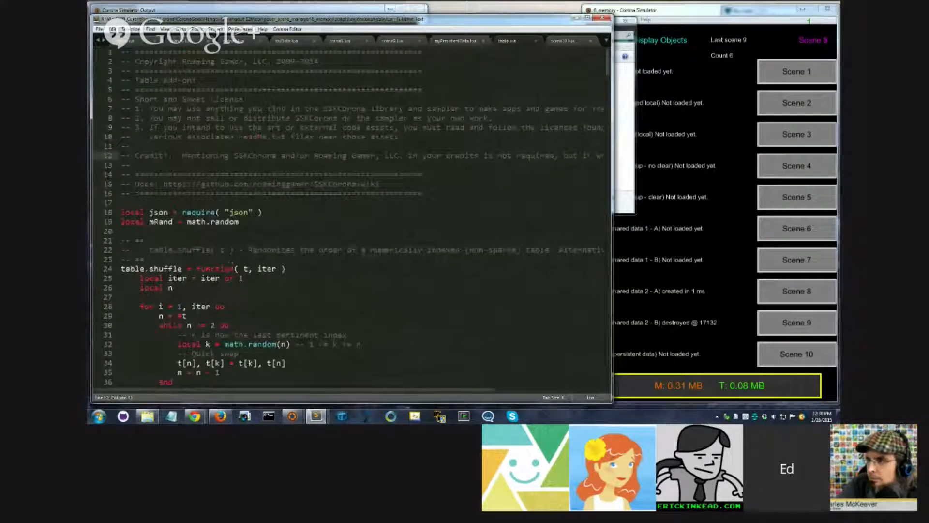
scroll("down", 3)
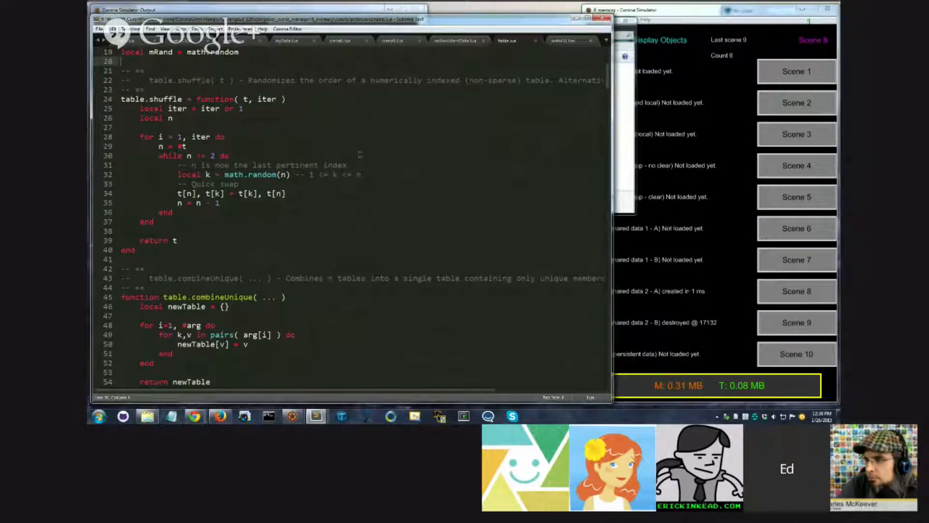
scroll("down", 3)
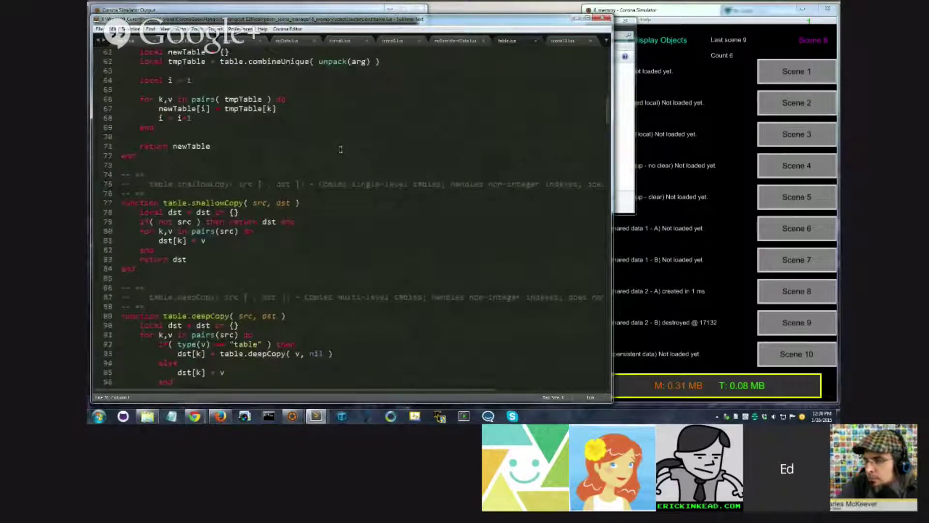
scroll("down", 3)
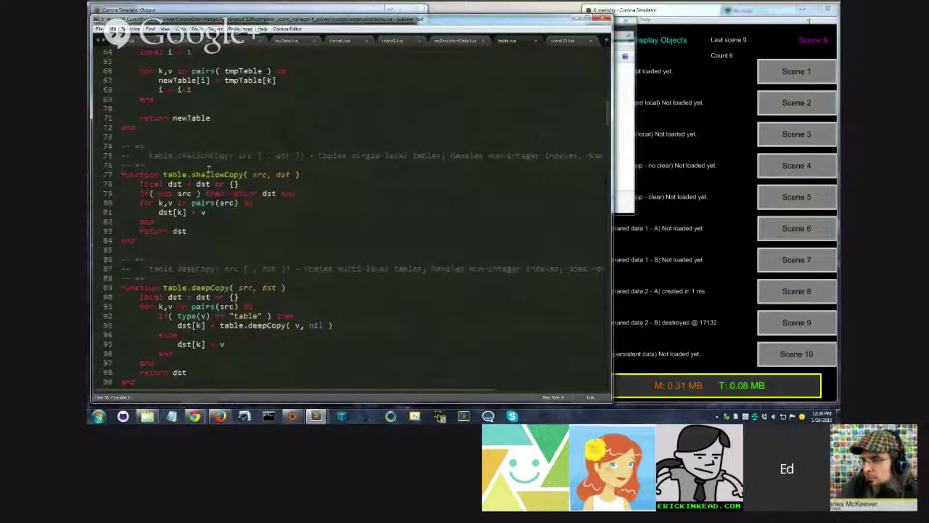
scroll("down", 3)
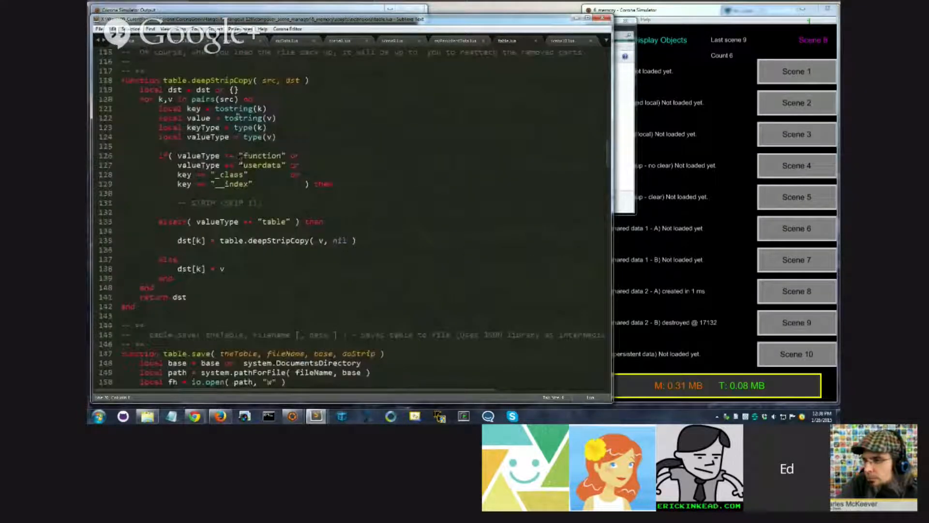
scroll("down", 3)
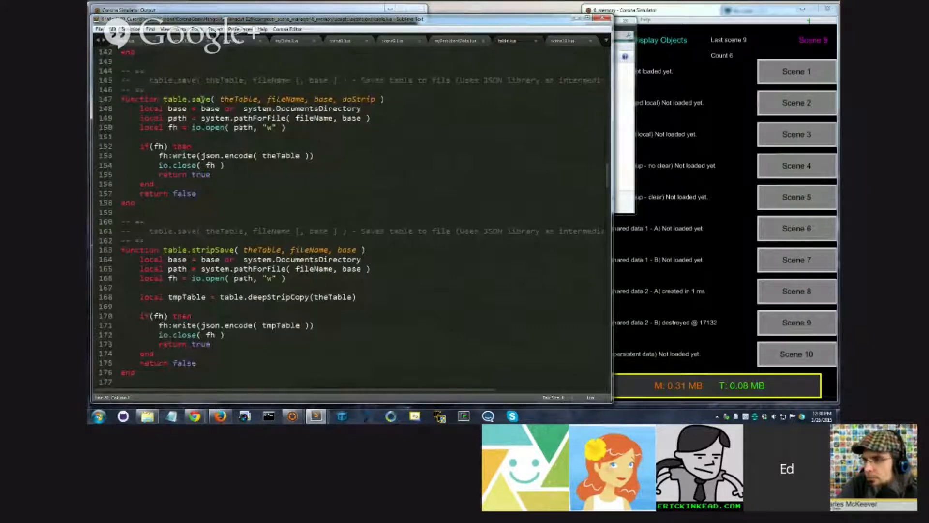
scroll("down", 3)
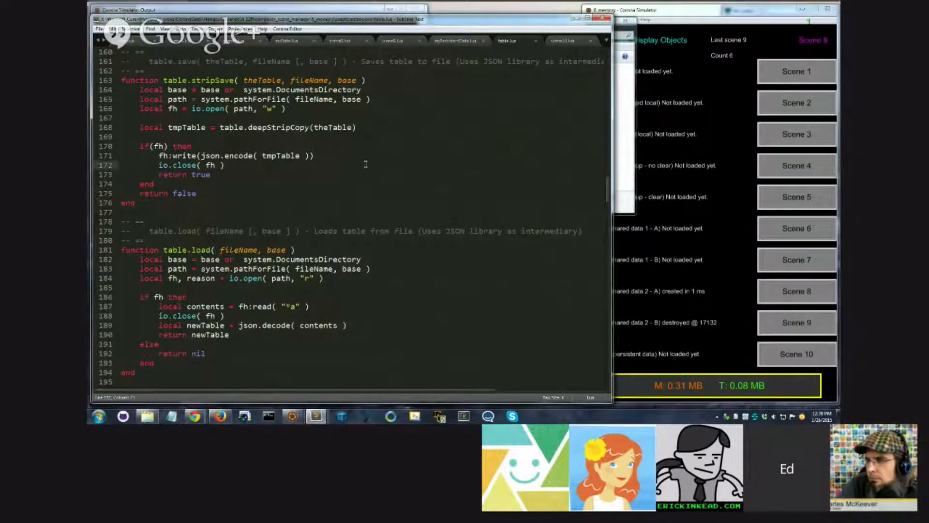
left_click(219, 213)
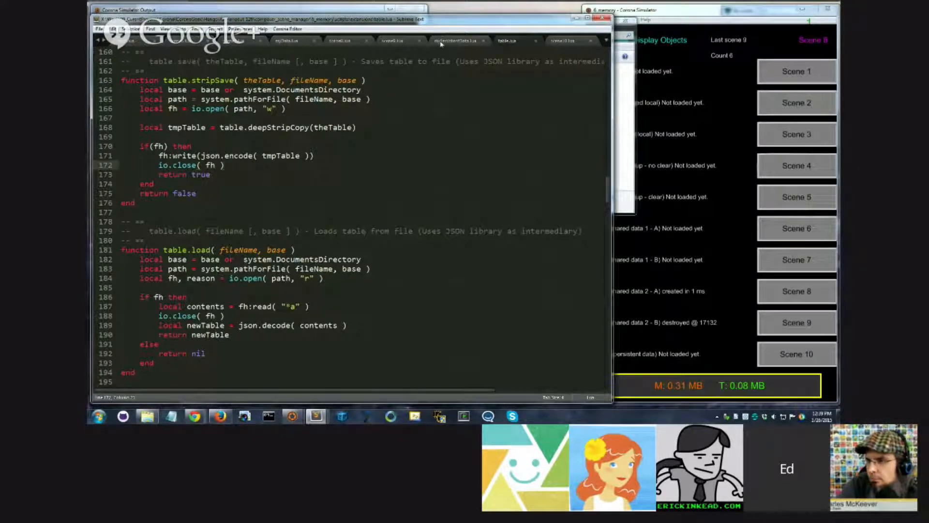
left_click(455, 40)
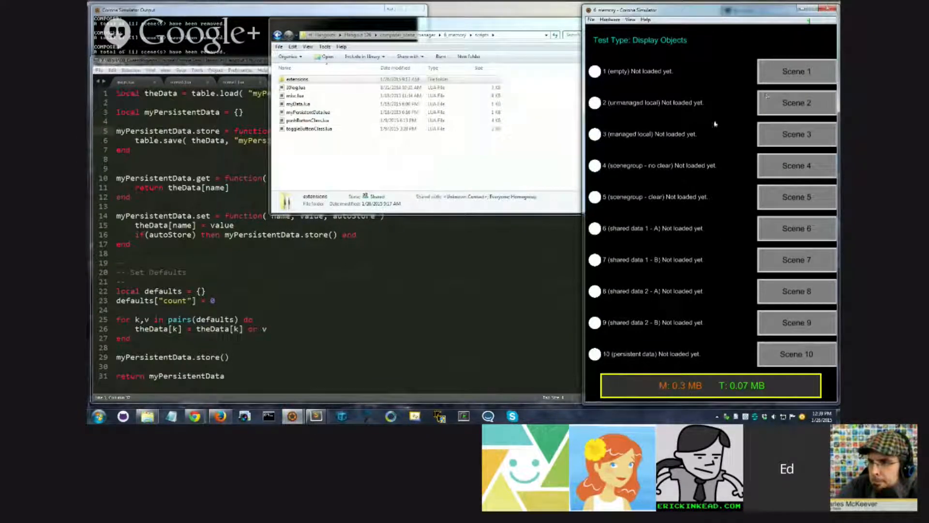
- Relaunch the simulator and reload Scene 6, showing Last scene -1 and Count 0
left_click(795, 228)
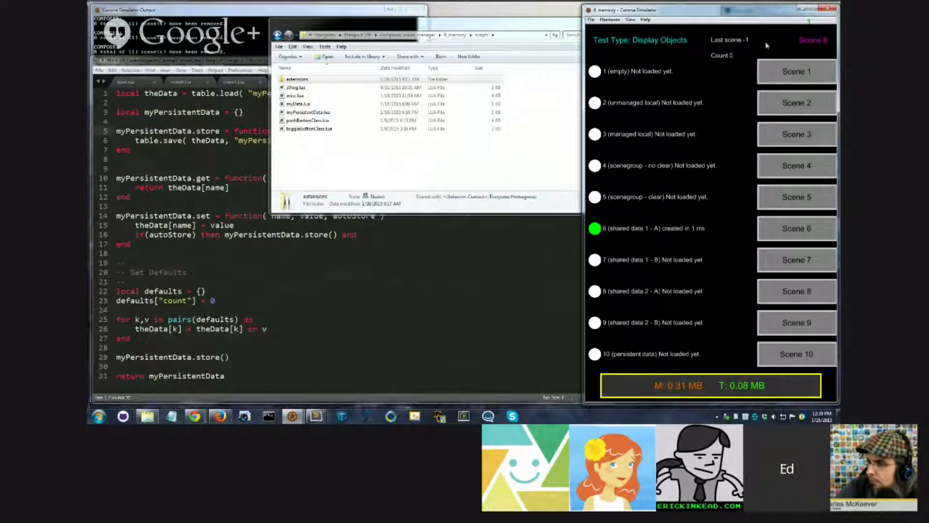
left_click(796, 260)
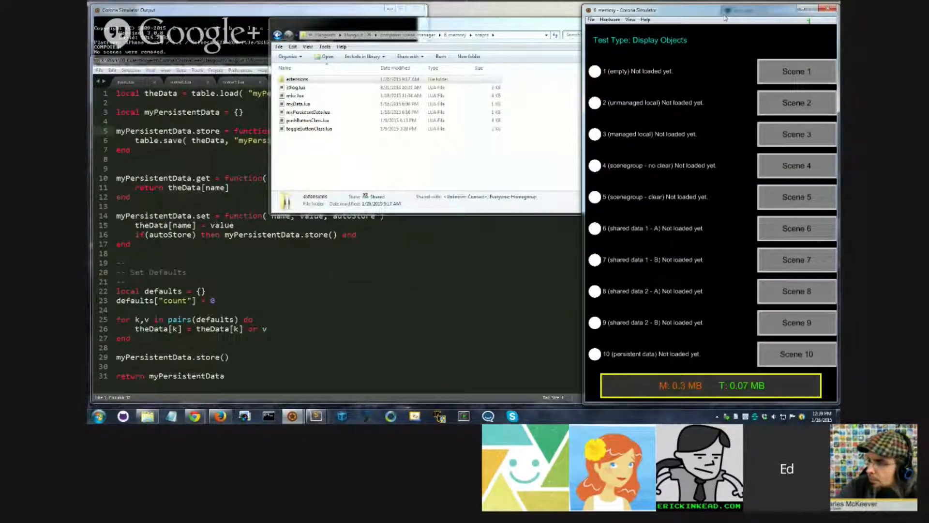
mouse_move(673, 98)
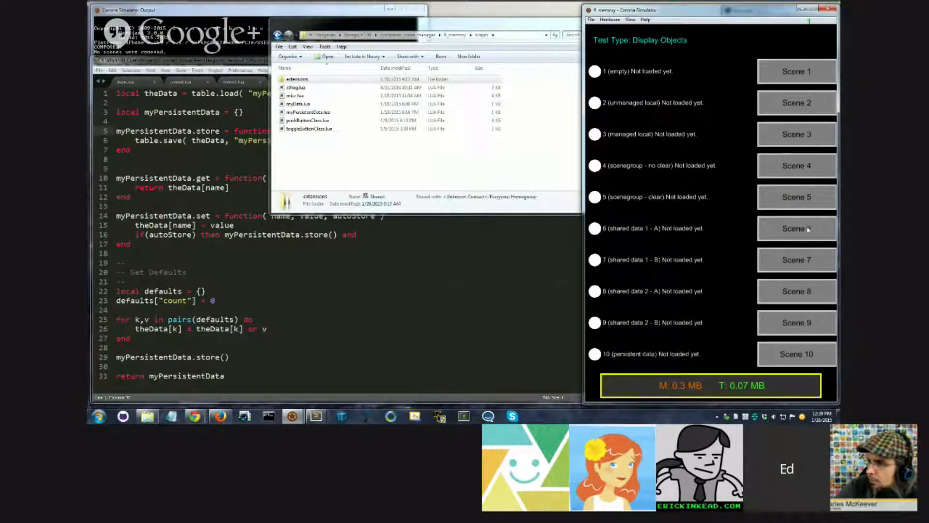
left_click(795, 228)
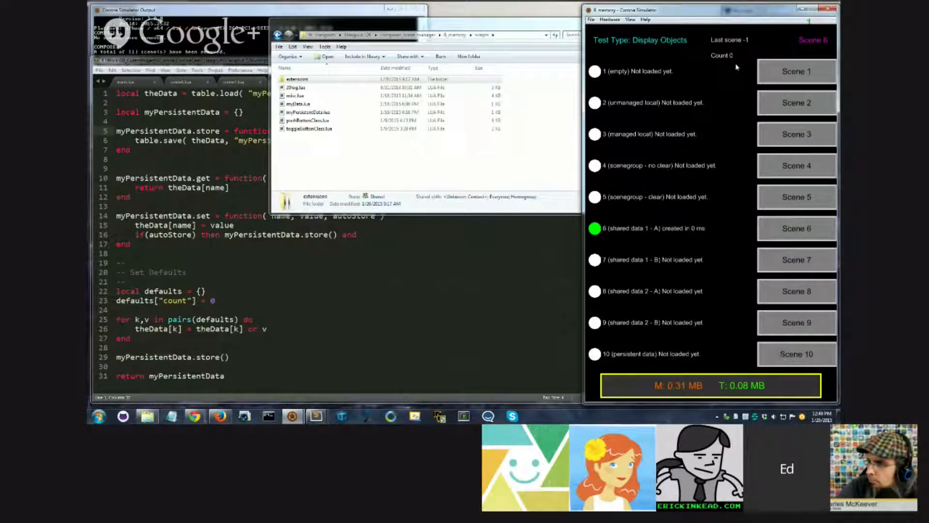
mouse_move(723, 70)
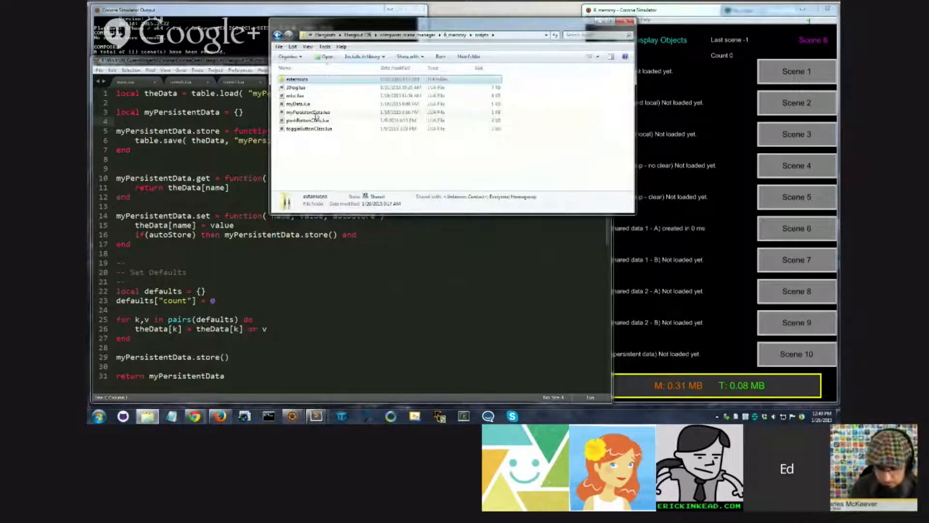
- Reopen myPersistentData.lua, view scene10.lua, and browse Explorer to the scene1–scene10 files
left_click(308, 112)
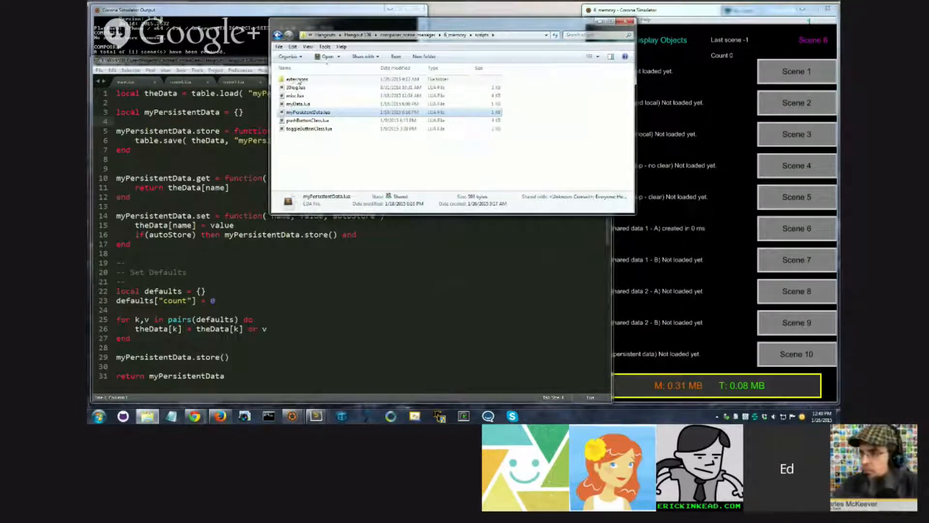
double_click(308, 112)
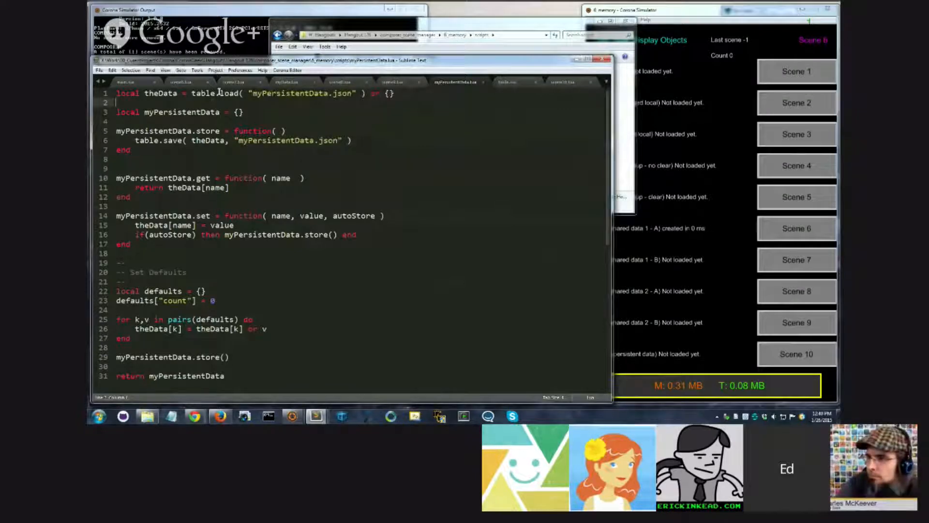
left_click(126, 82)
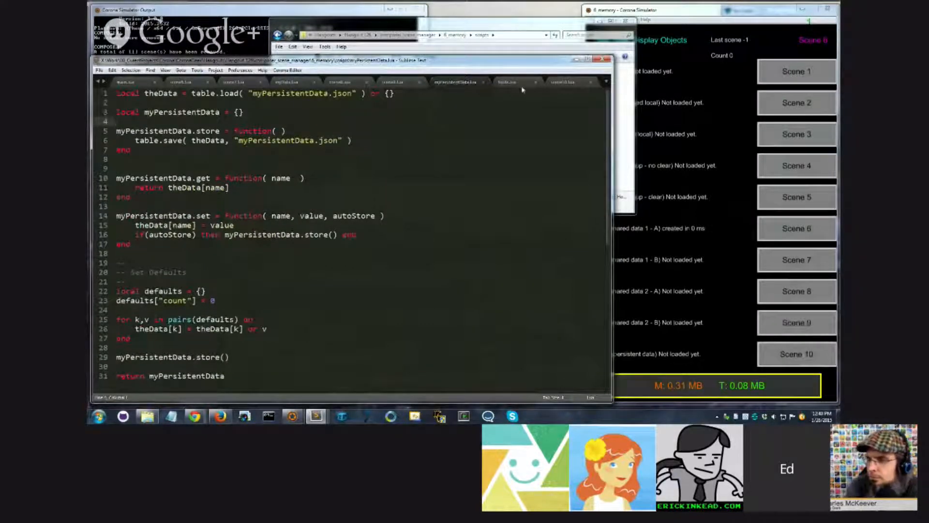
left_click(563, 82)
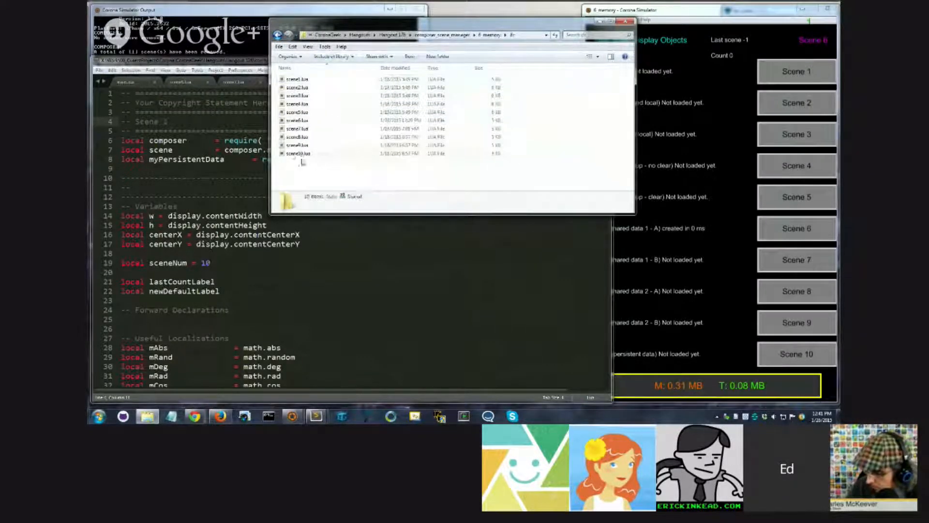
- Maximize Sublime Text and highlight 'myPersistentData.json' on line 1
double_click(299, 153)
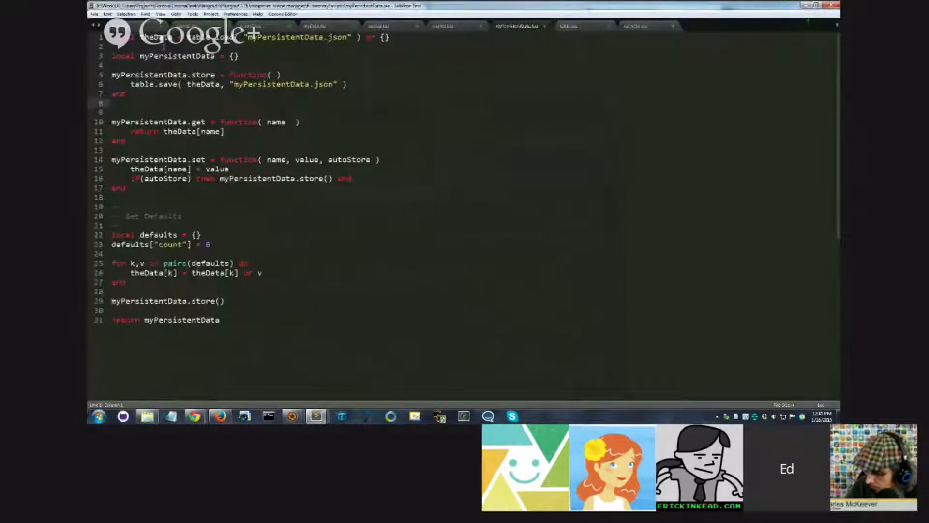
mouse_move(518, 26)
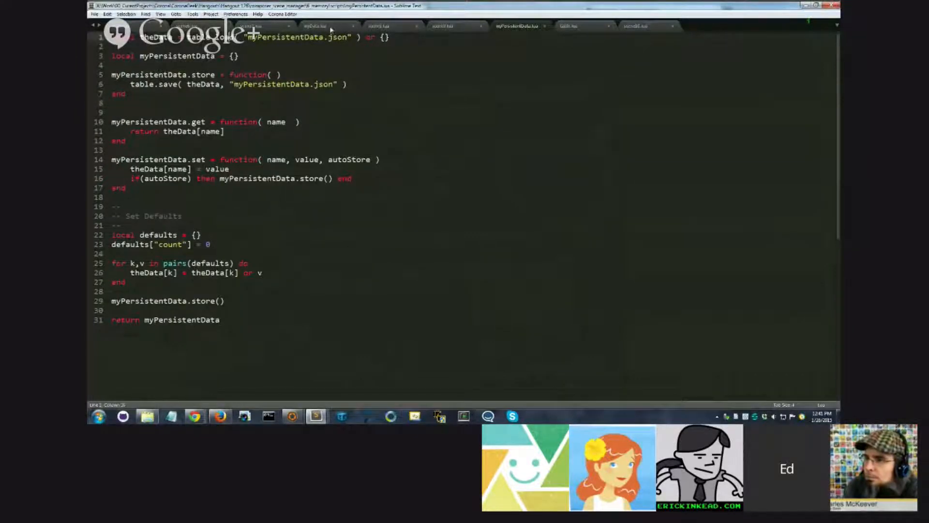
mouse_move(314, 26)
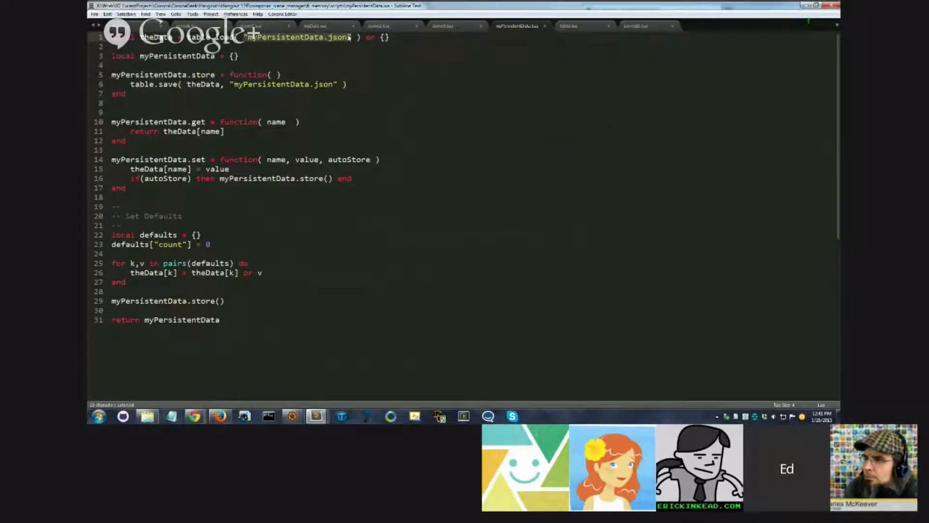
left_click(352, 37)
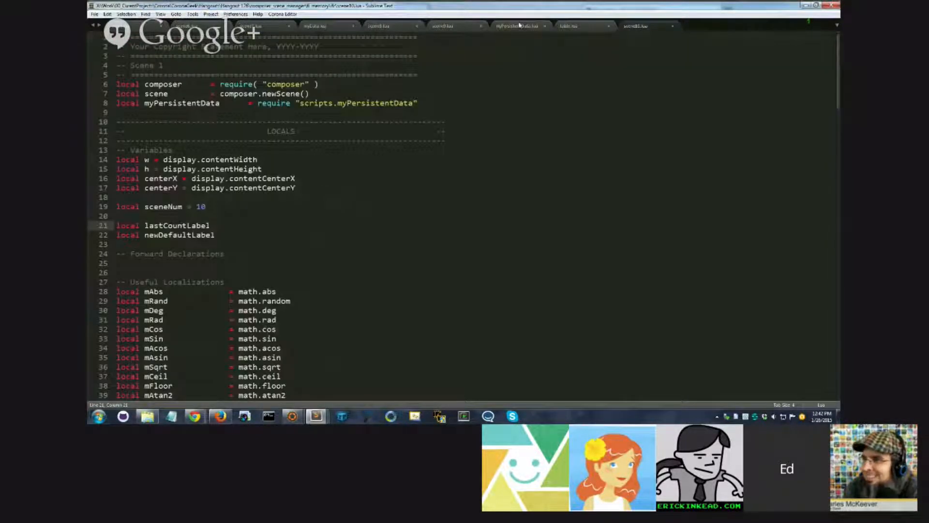
- Switch from scene10.lua back to the myPersistentData.lua tab
left_click(519, 25)
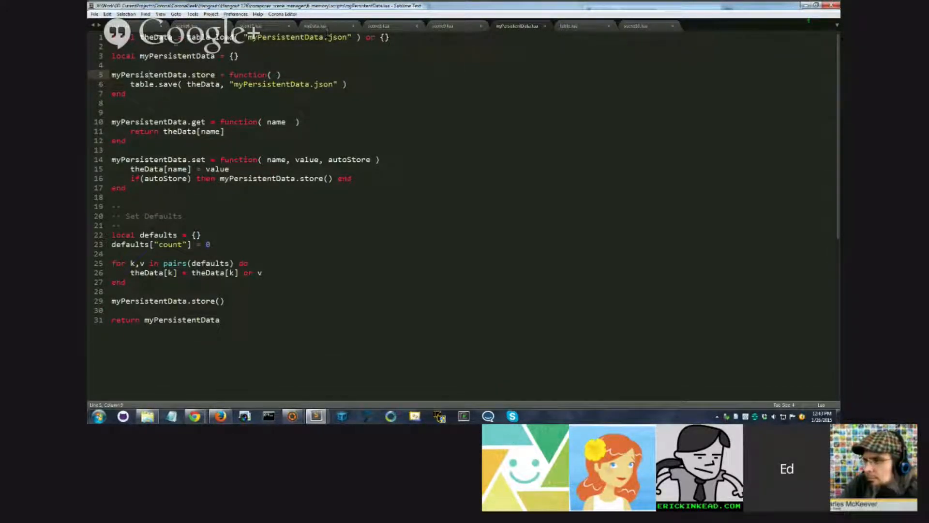
- Highlight the name and value parameters, then insert blank lines after the set function
double_click(148, 56)
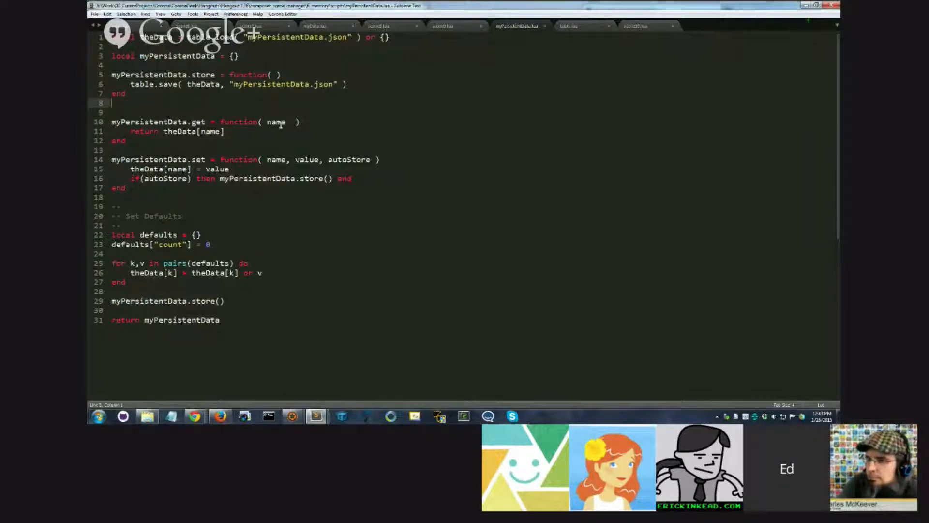
left_click(195, 131)
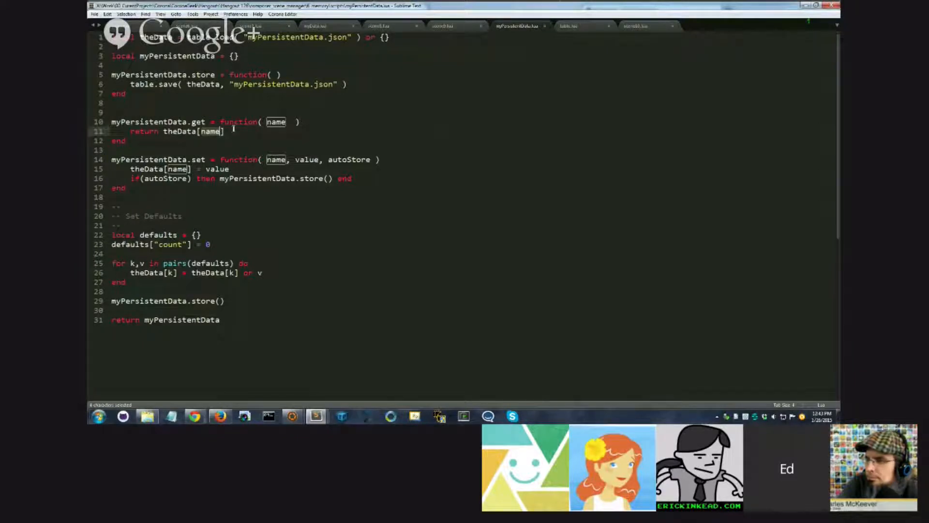
left_click(164, 159)
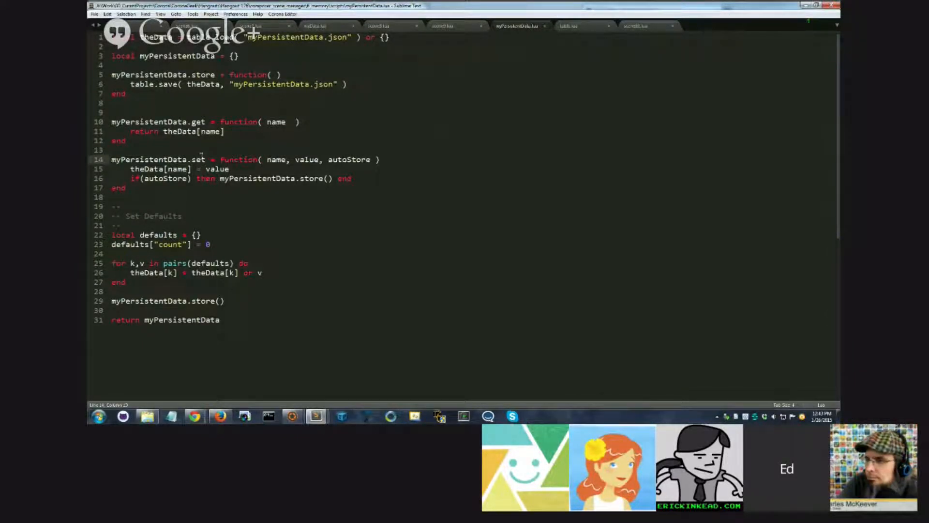
double_click(275, 160)
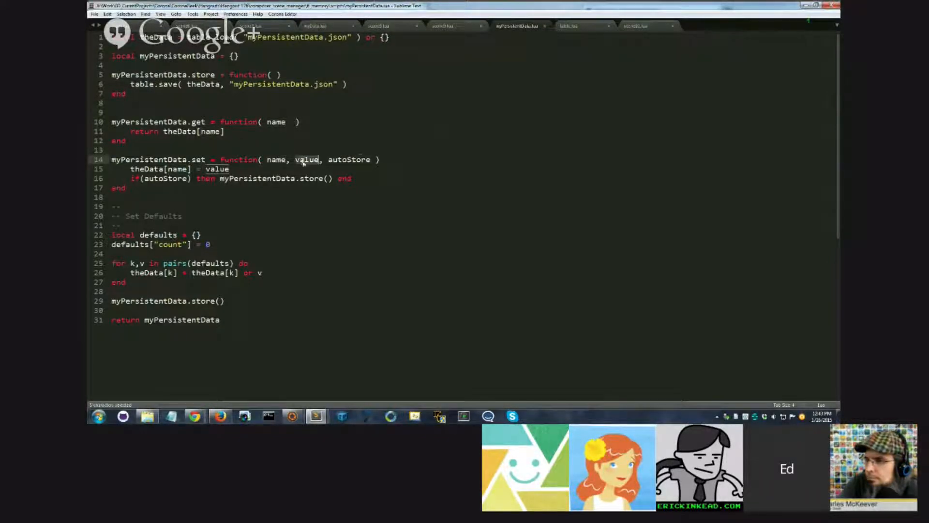
double_click(349, 158)
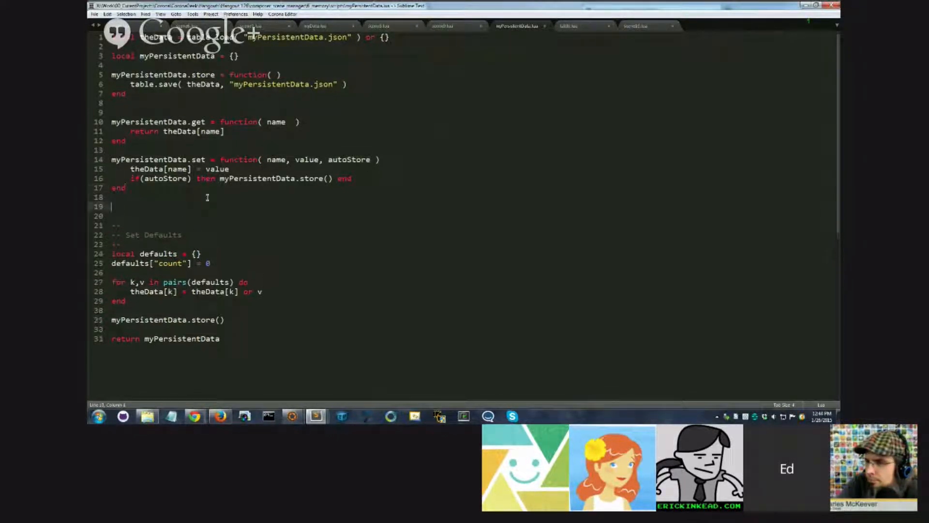
type("xxx.set(")
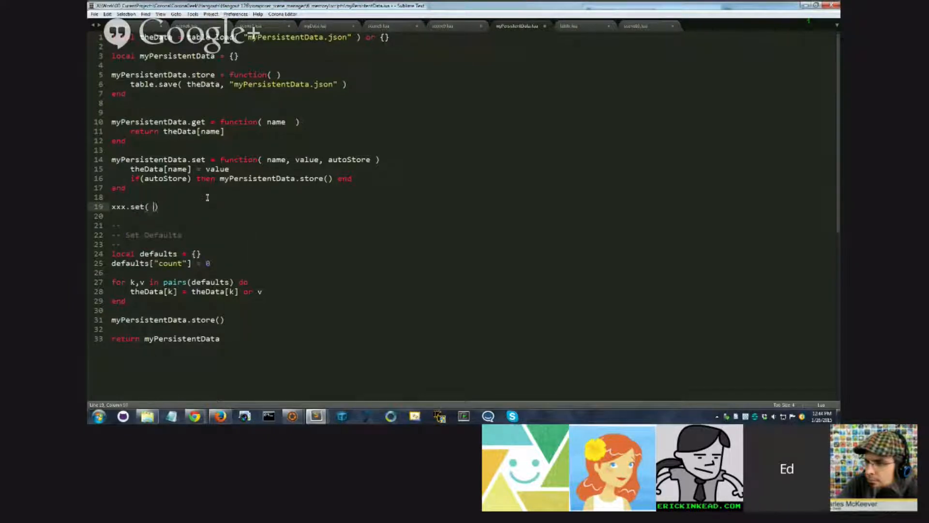
type("\"bob\",")
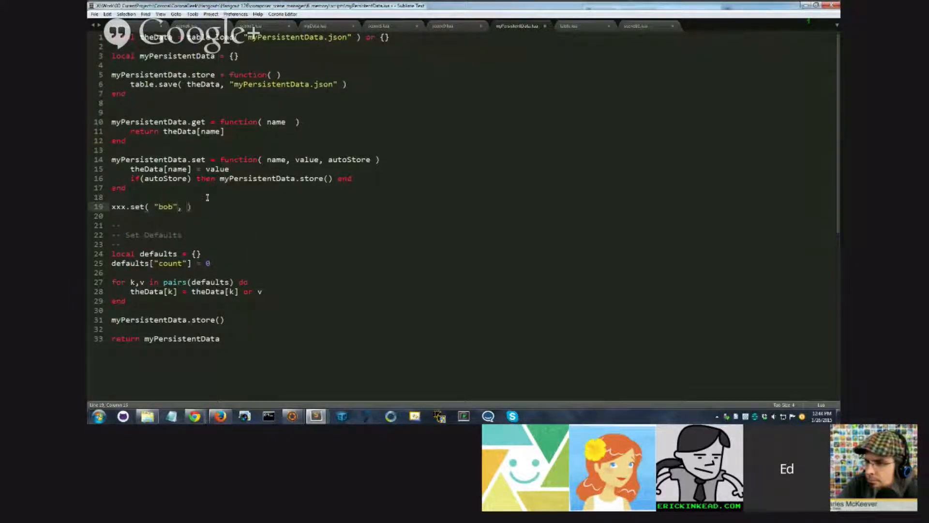
type("10, true")
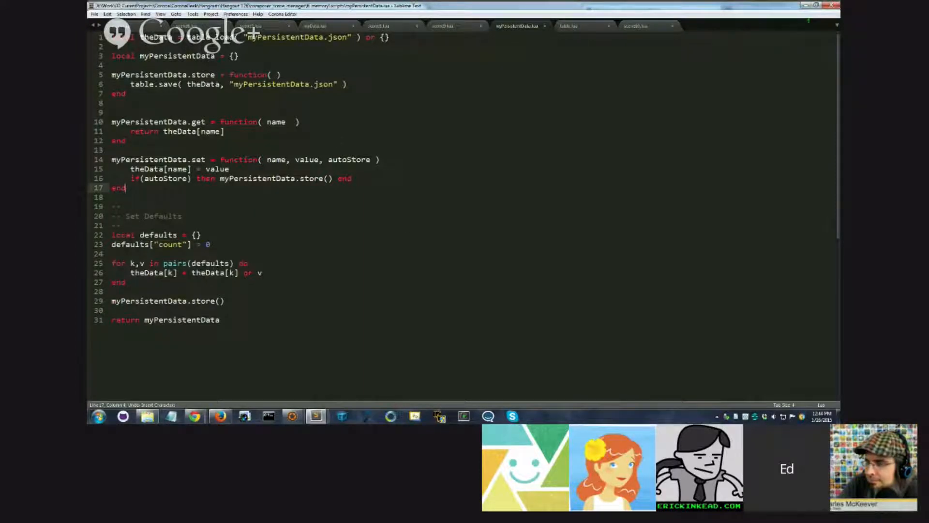
scroll("down", 3)
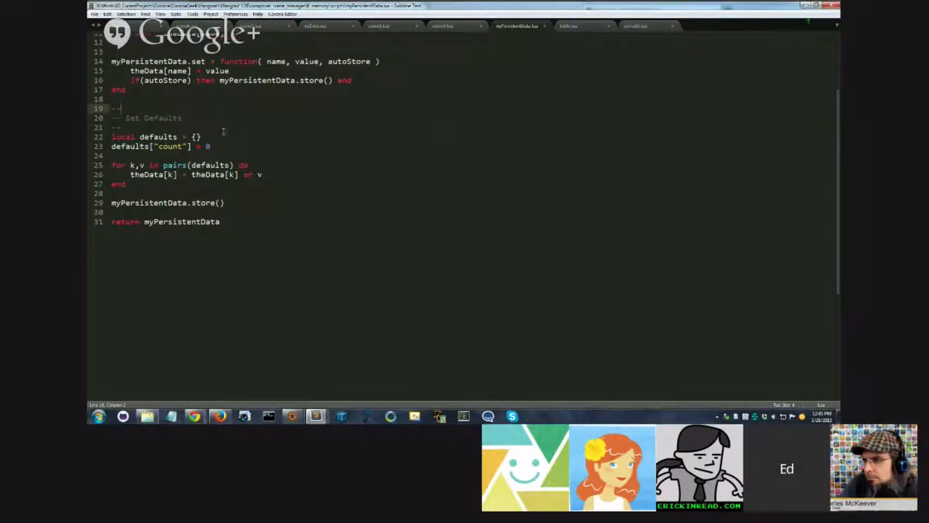
- Duplicate the count default line and change it to defaults["bob"] = 10
scroll("up", 3)
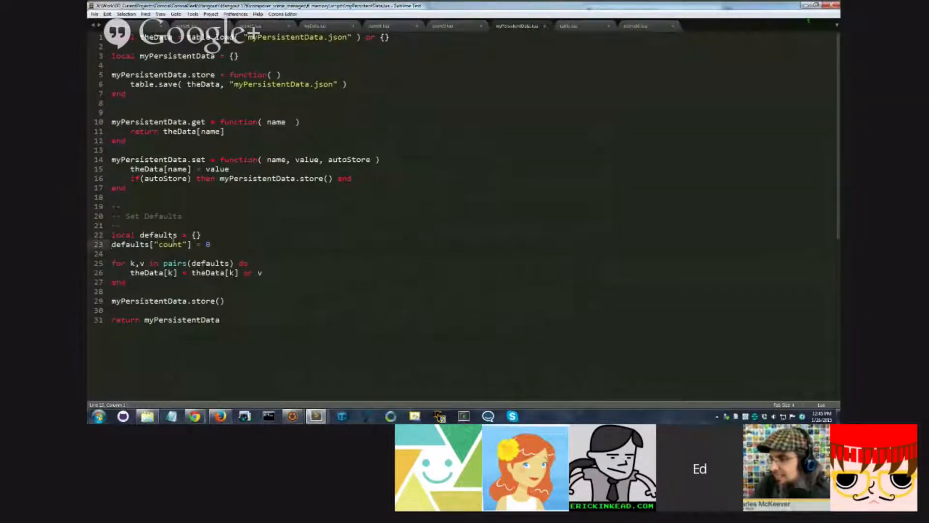
left_click(165, 244)
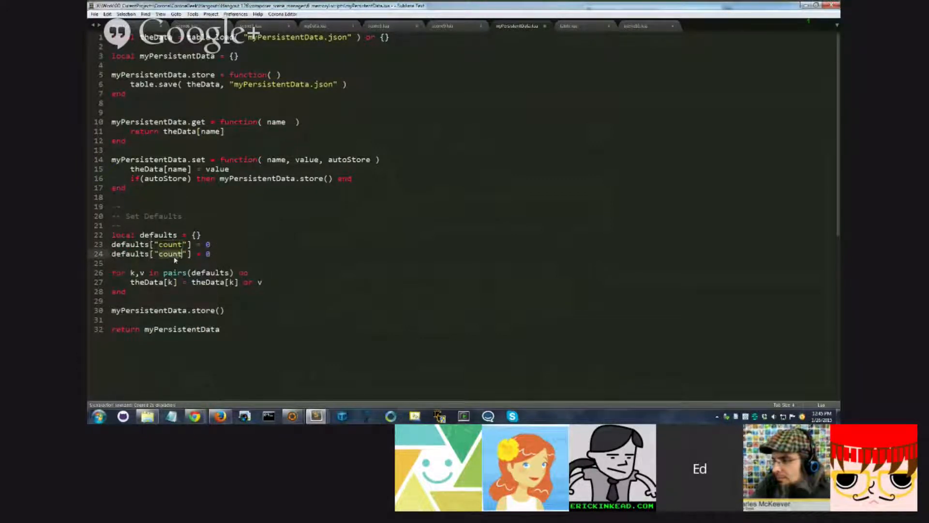
type("bob")
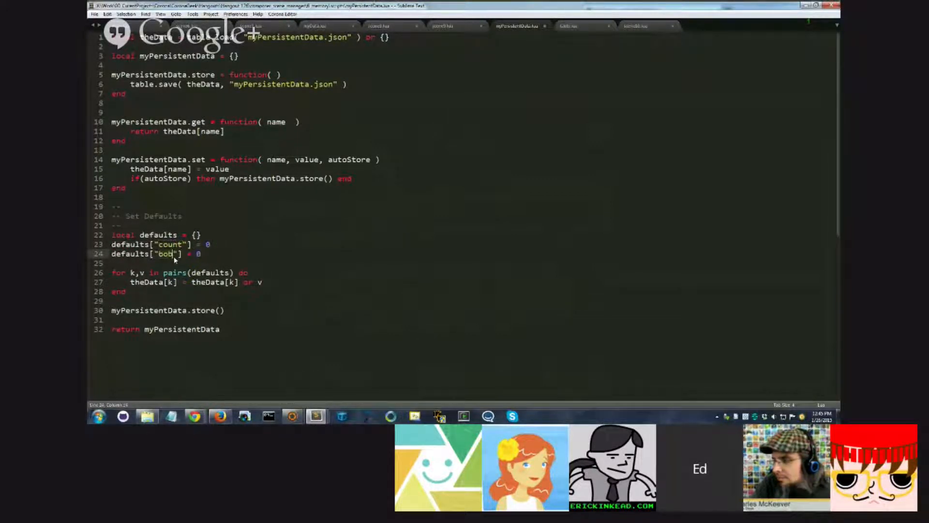
type("10")
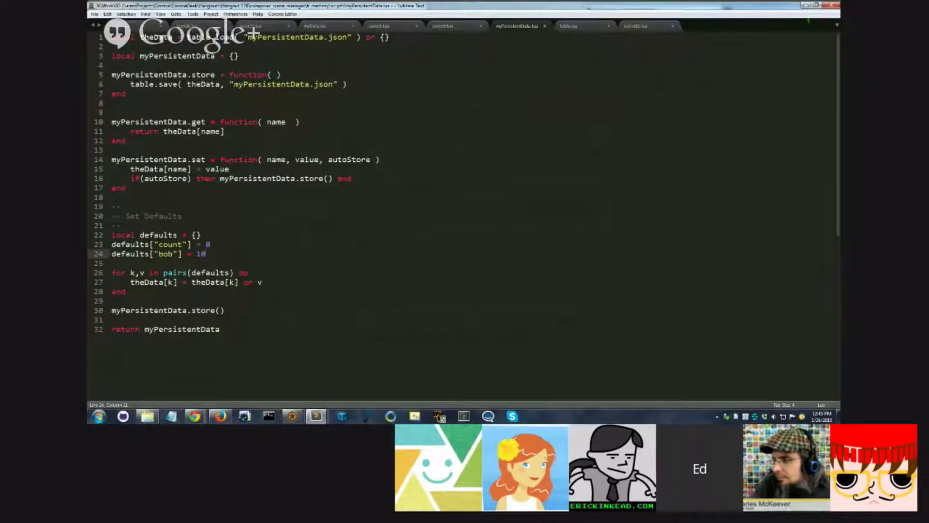
left_click(118, 271)
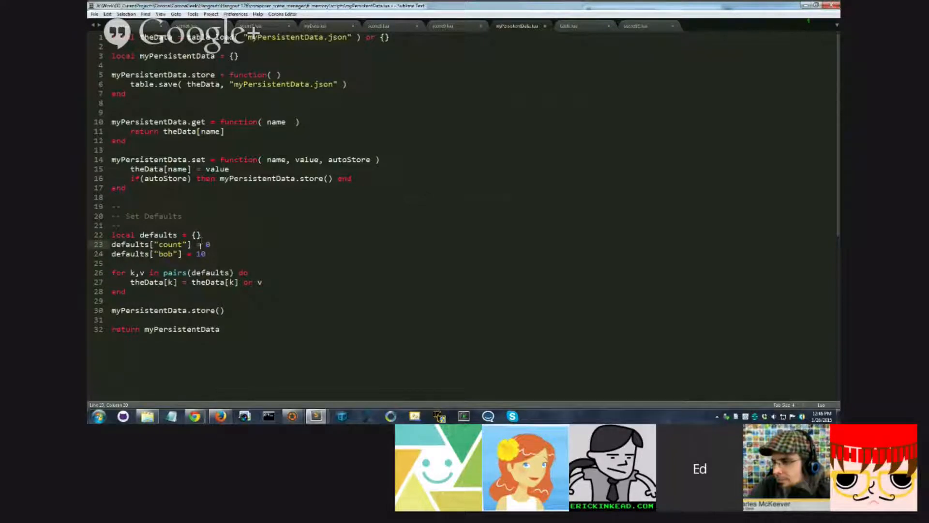
left_click(505, 103)
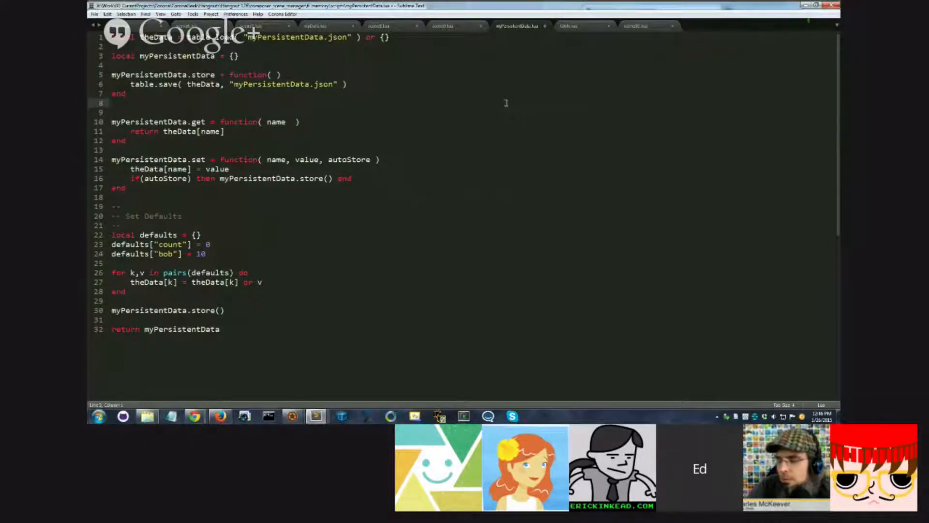
- Use File > Show Project Sandbox to reveal the Documents and tmp folders
left_click(272, 197)
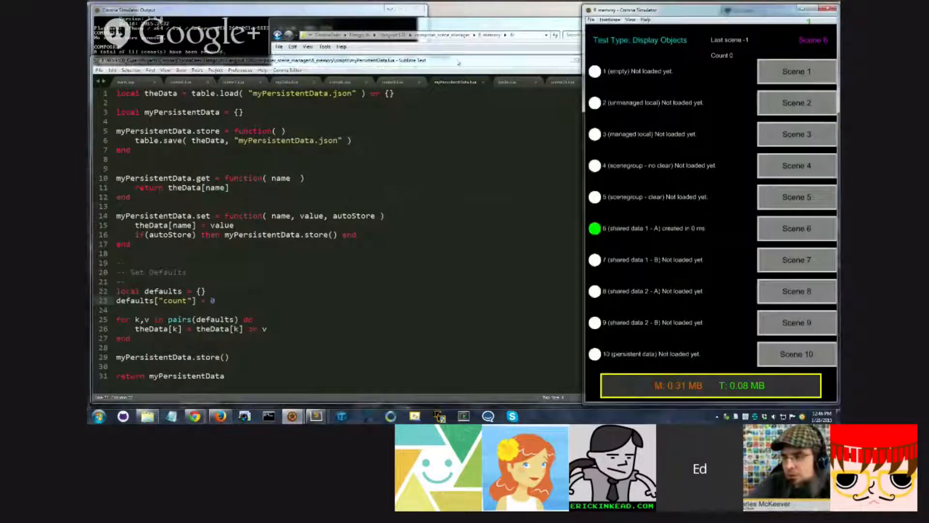
left_click(589, 20)
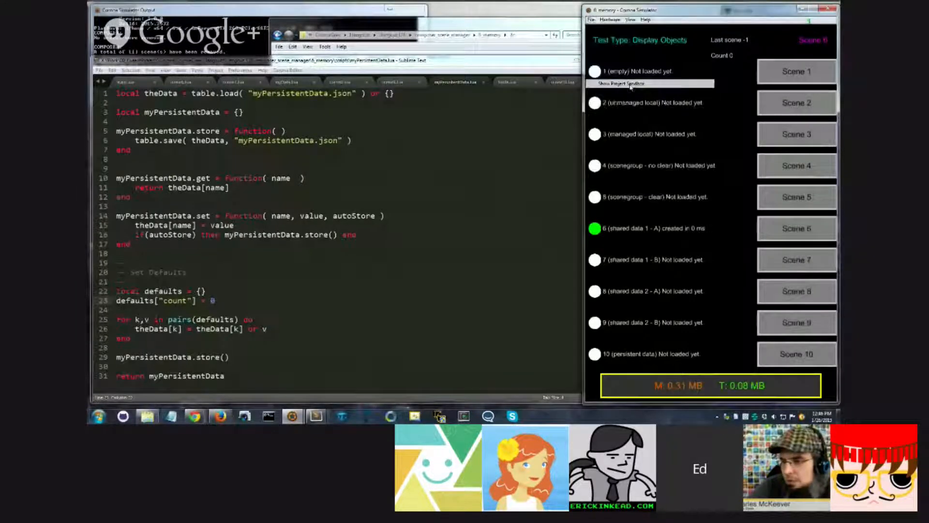
left_click(620, 83)
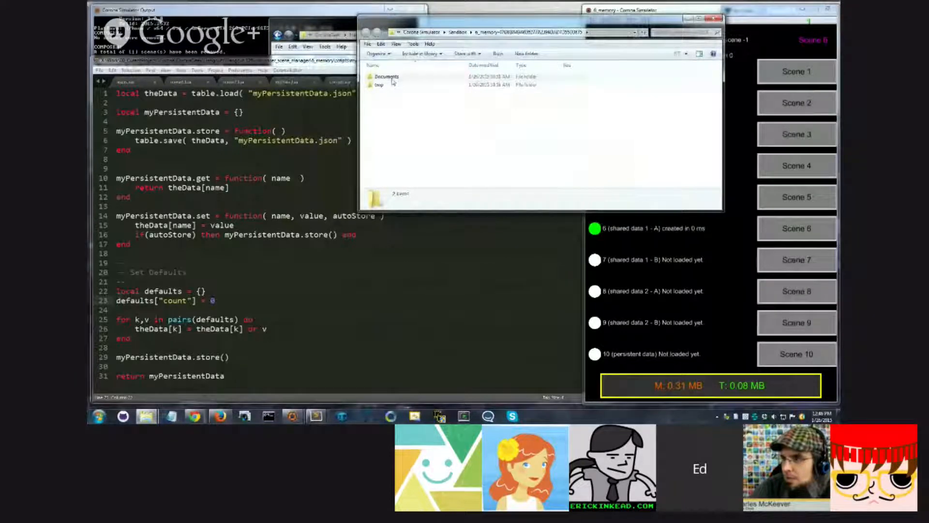
- Open the sandbox's Documents folder in Windows Explorer
double_click(385, 75)
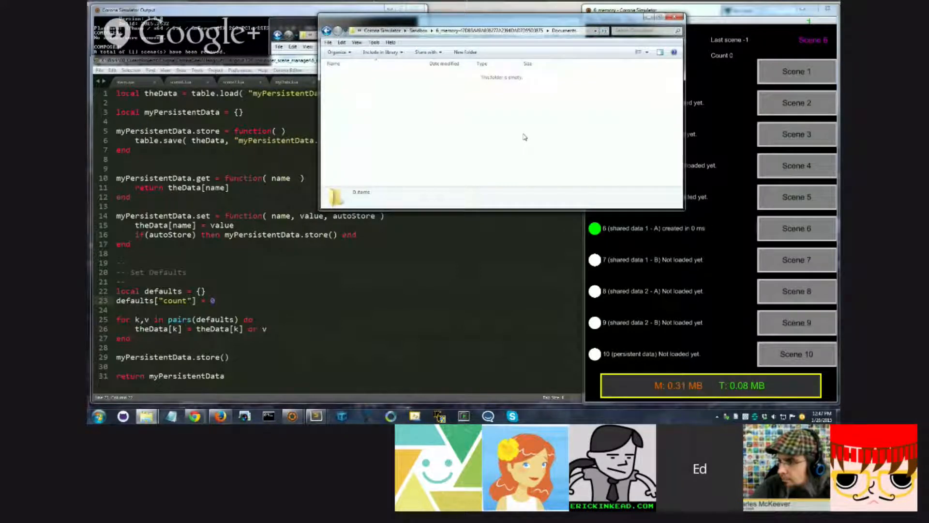
mouse_move(520, 77)
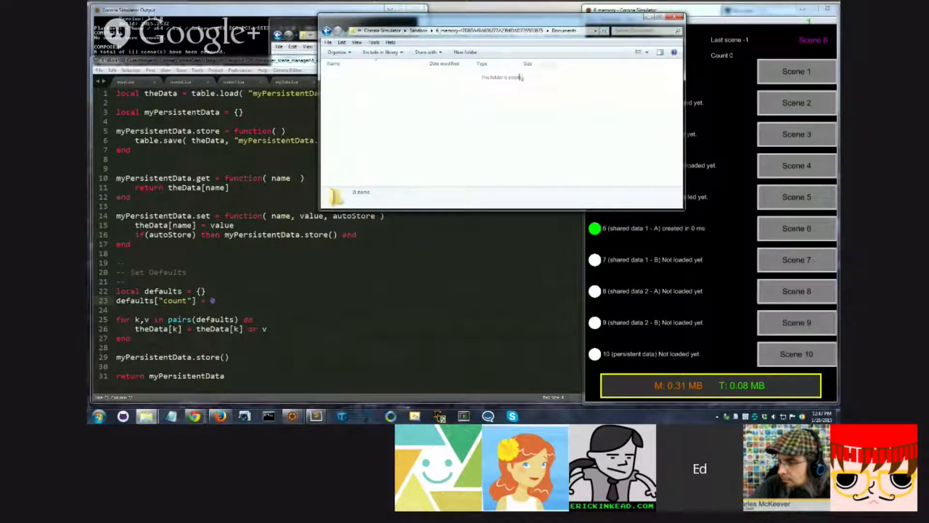
mouse_move(517, 144)
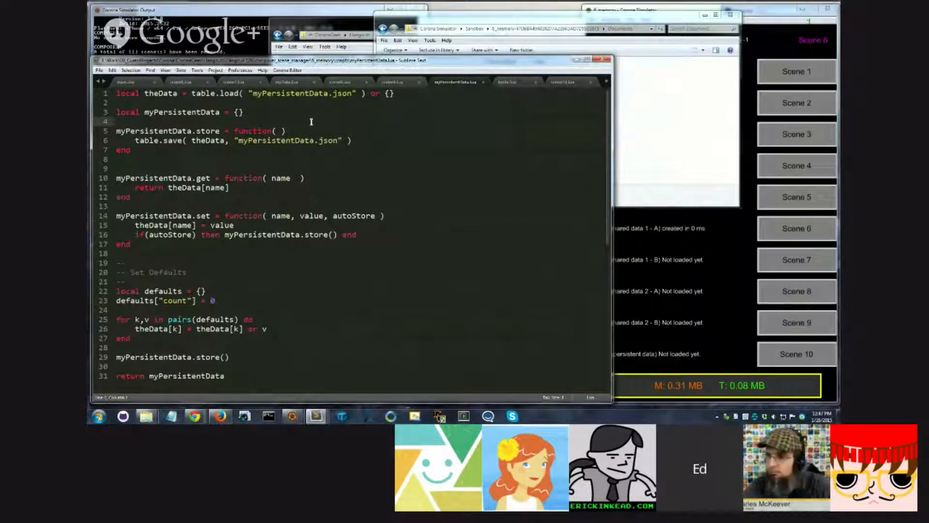
left_click(136, 253)
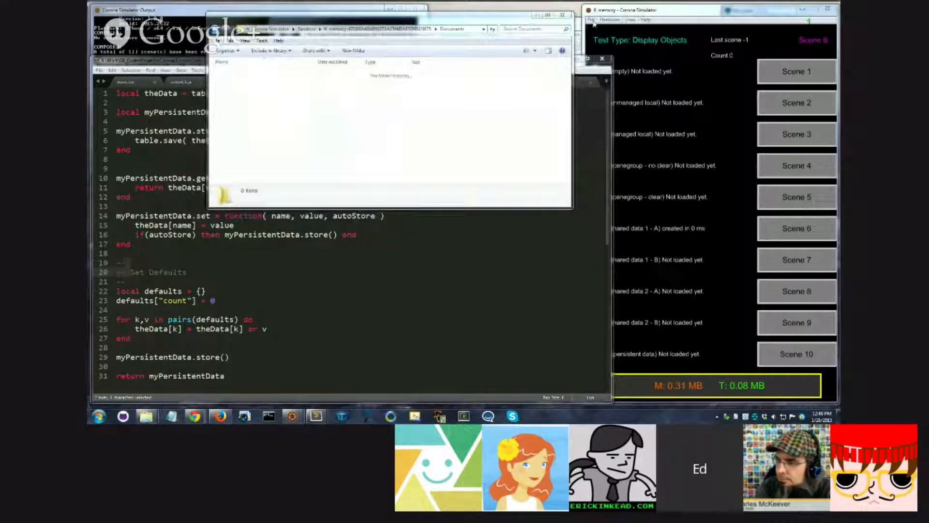
- Show the project sandbox from the simulator menu and enter its Documents folder
left_click(591, 19)
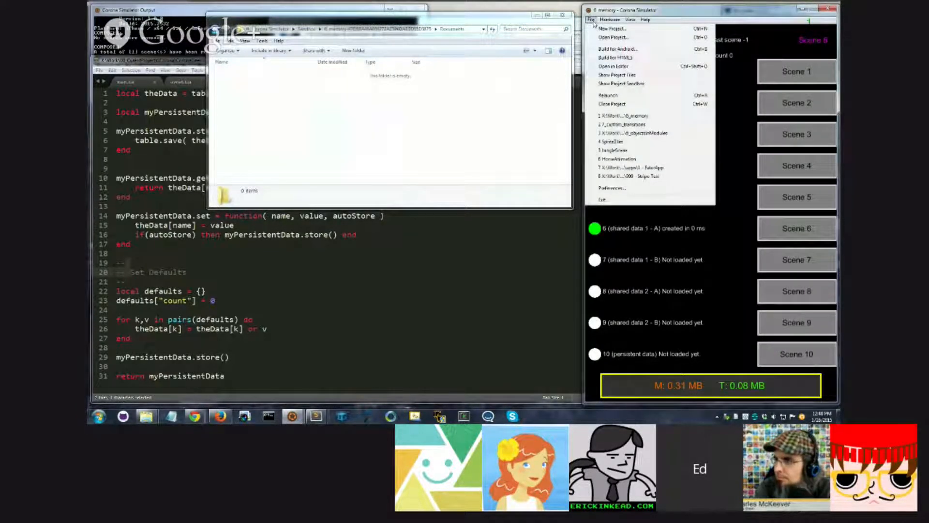
mouse_move(628, 88)
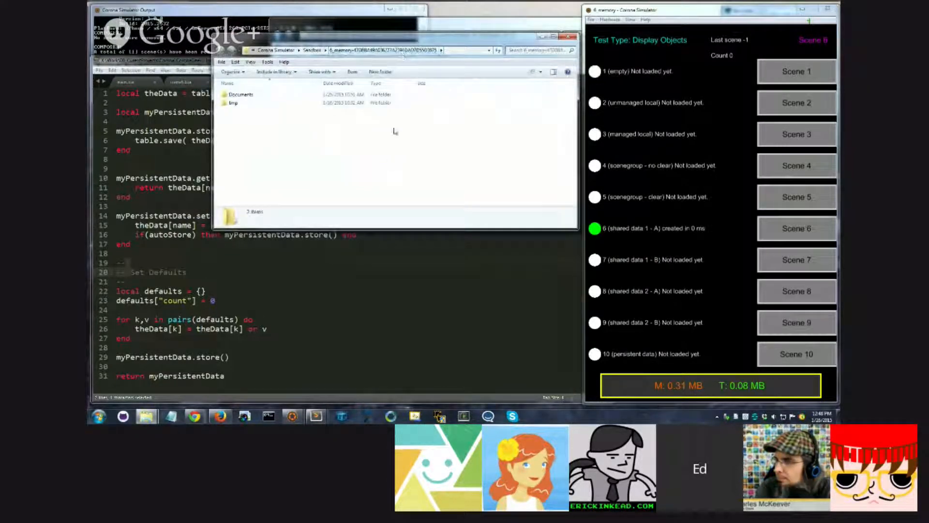
mouse_move(378, 146)
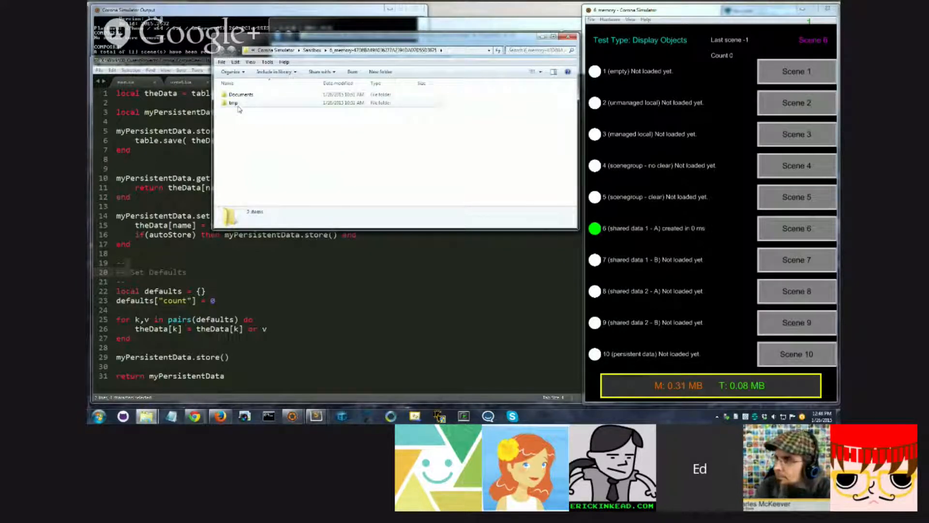
double_click(240, 95)
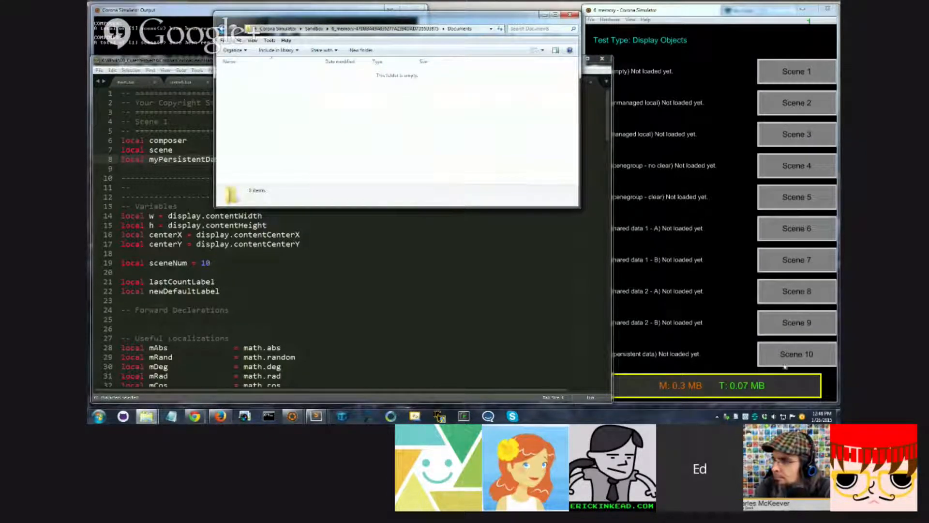
- Load Scene 10 in the simulator, then view the scene file that uses the persistence module
left_click(796, 353)
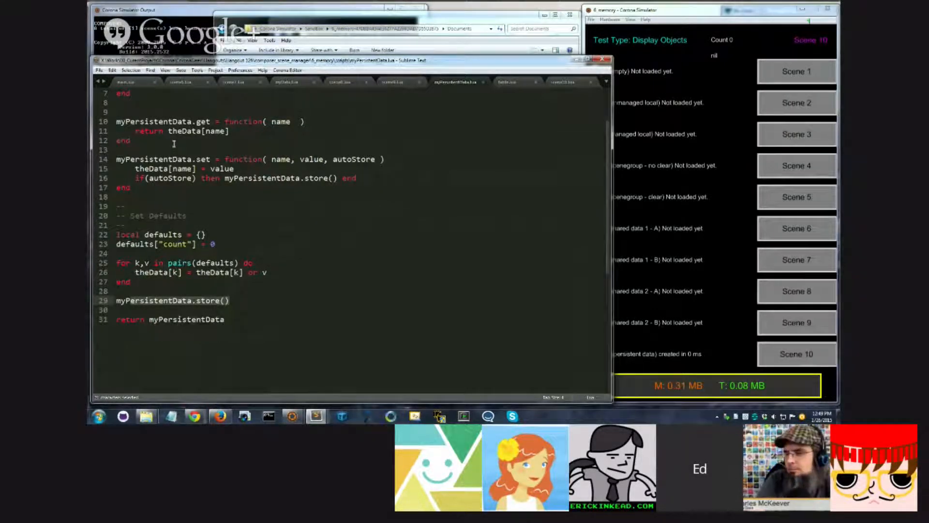
scroll("up", 3)
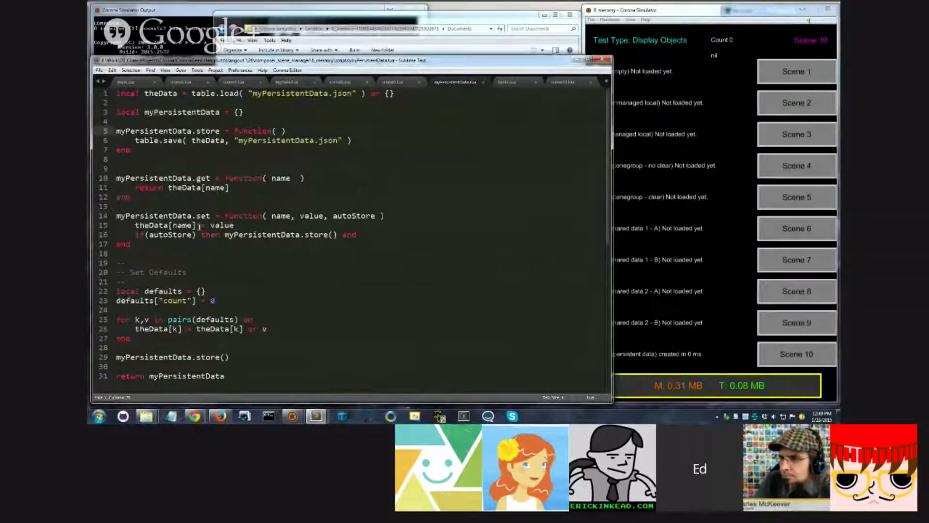
scroll("down", 3)
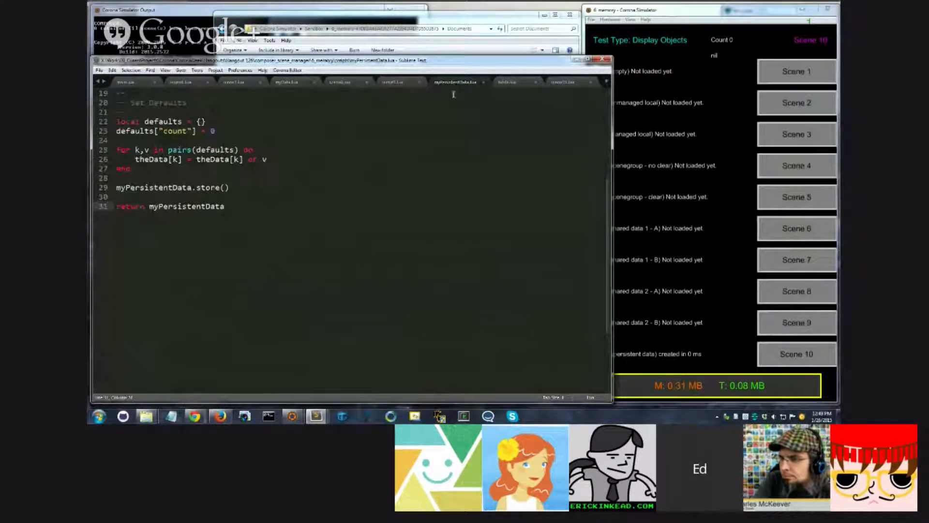
left_click(562, 82)
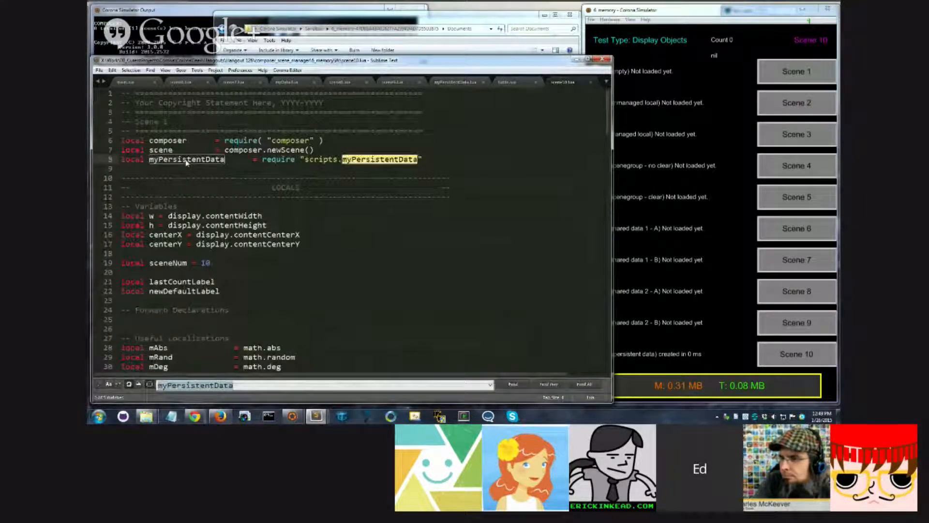
scroll("down", 3)
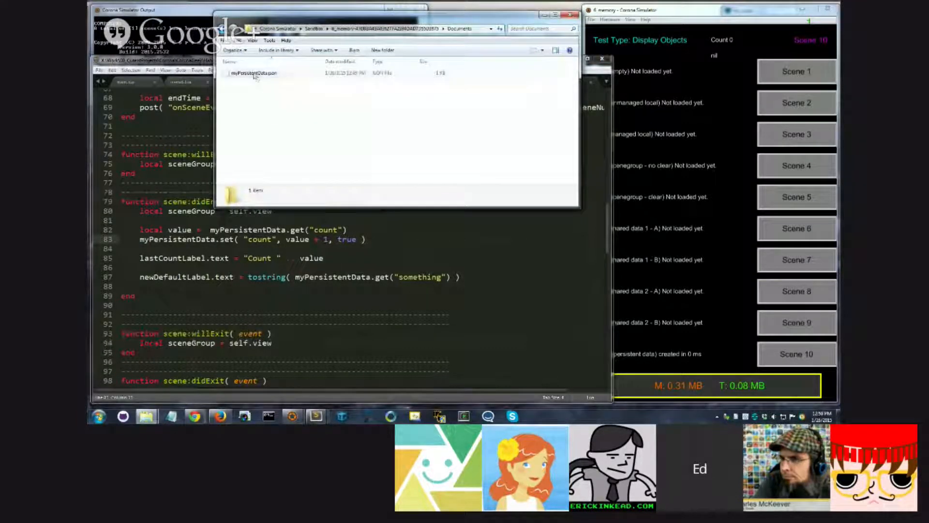
- Open myPersistentData.json to see {"count":1}, then return to the scene10.lua code
left_click(253, 72)
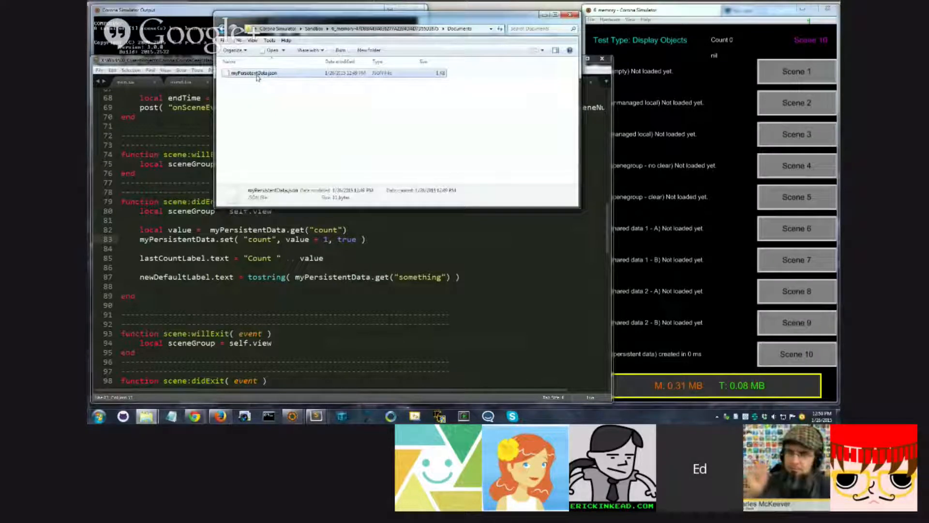
double_click(254, 72)
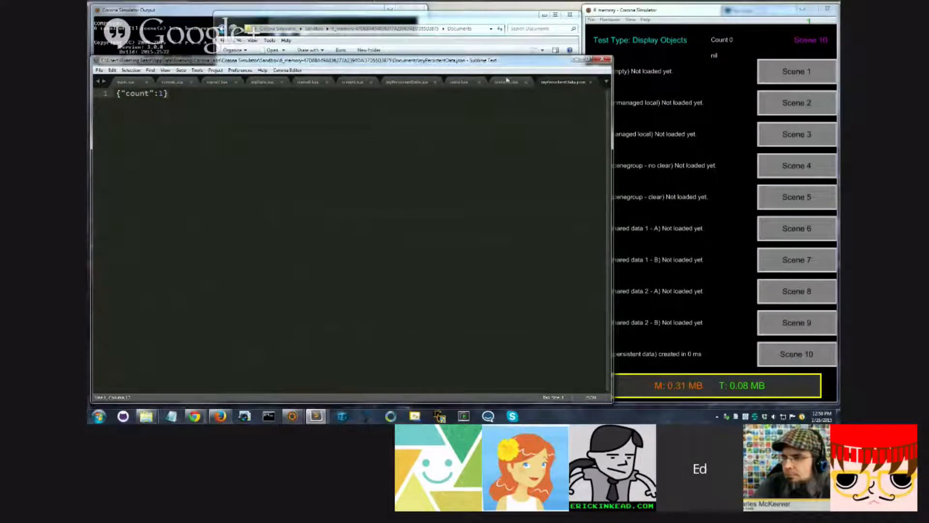
left_click(505, 82)
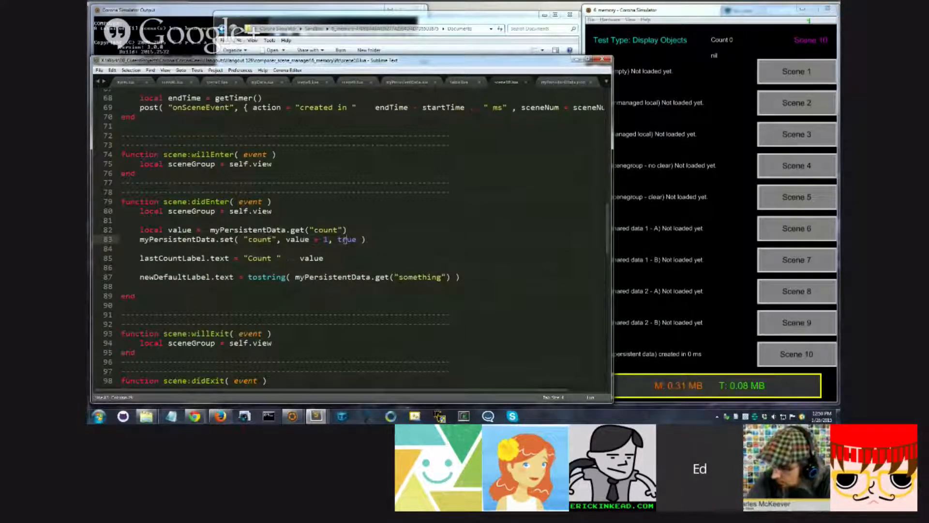
- Highlight the true flag, then switch to myPersistentData.json and type a count of 1
double_click(347, 239)
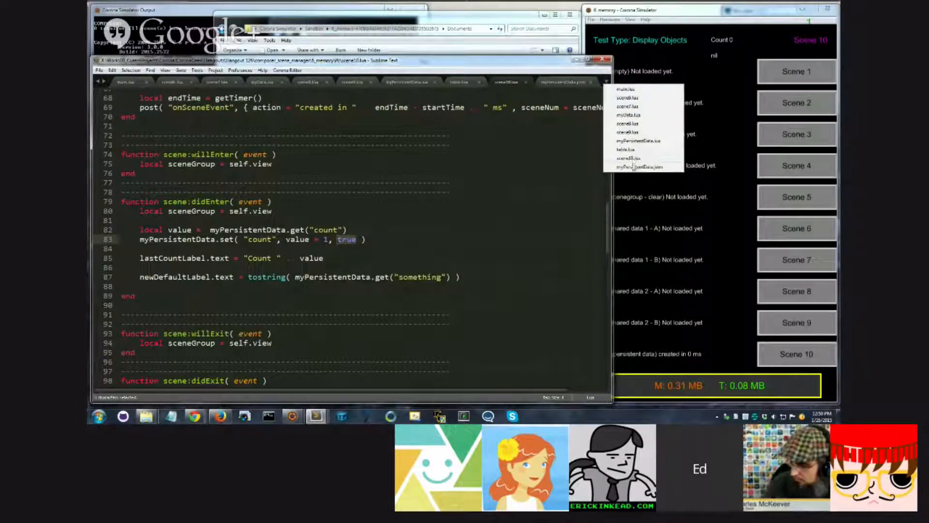
left_click(643, 166)
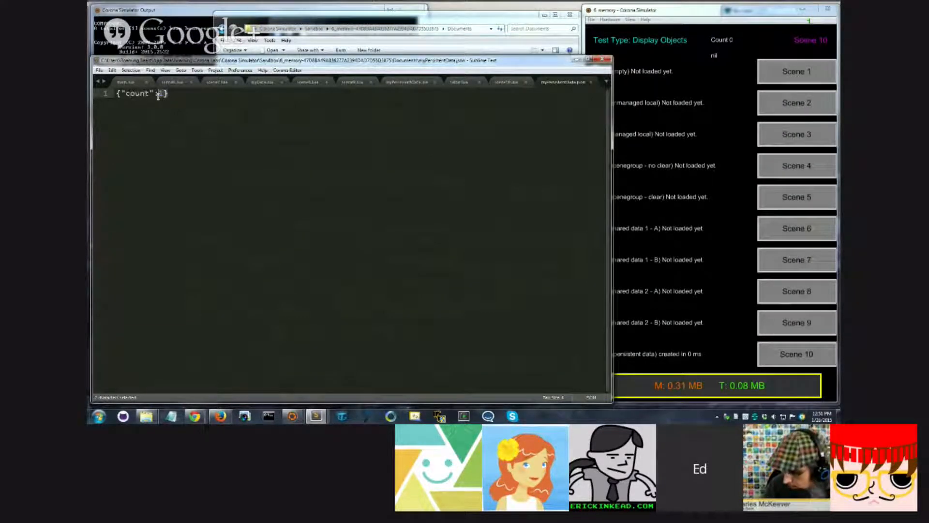
type("1")
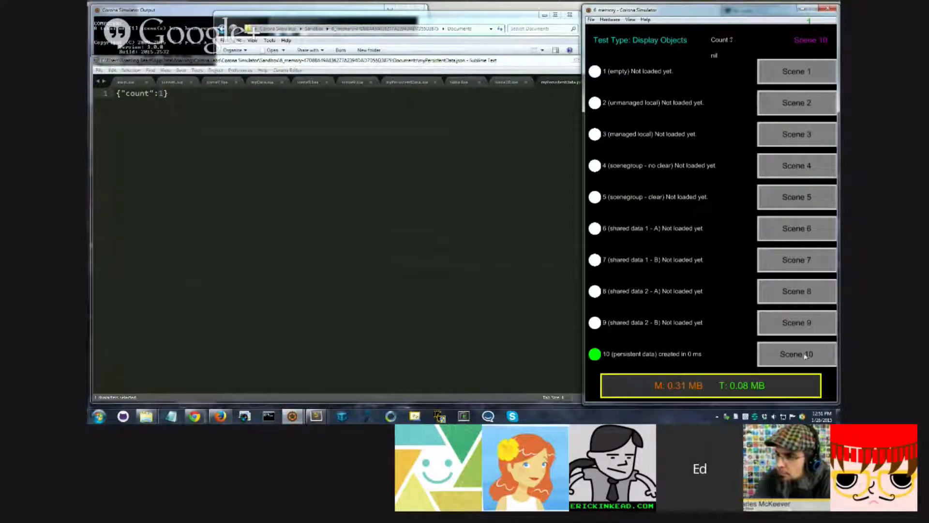
- Reload Scene 10 four times to push the saved count upward
left_click(796, 353)
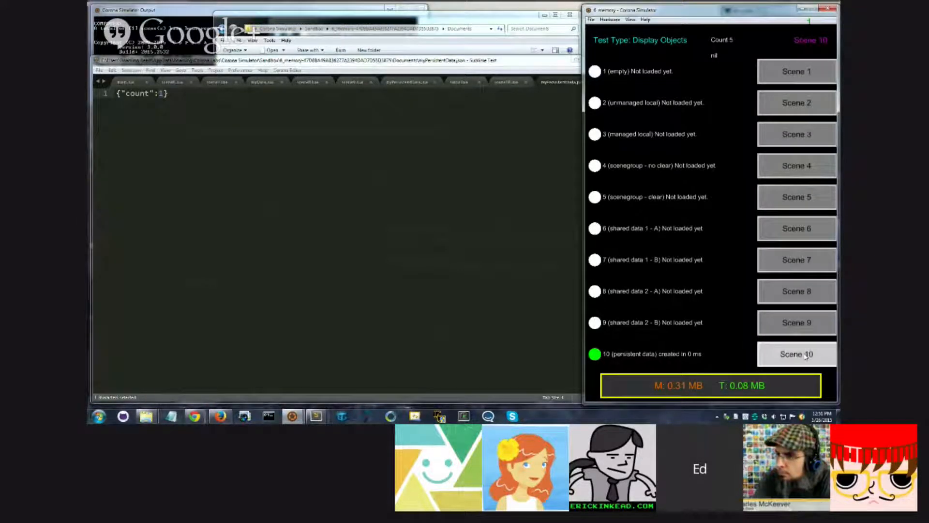
left_click(796, 354)
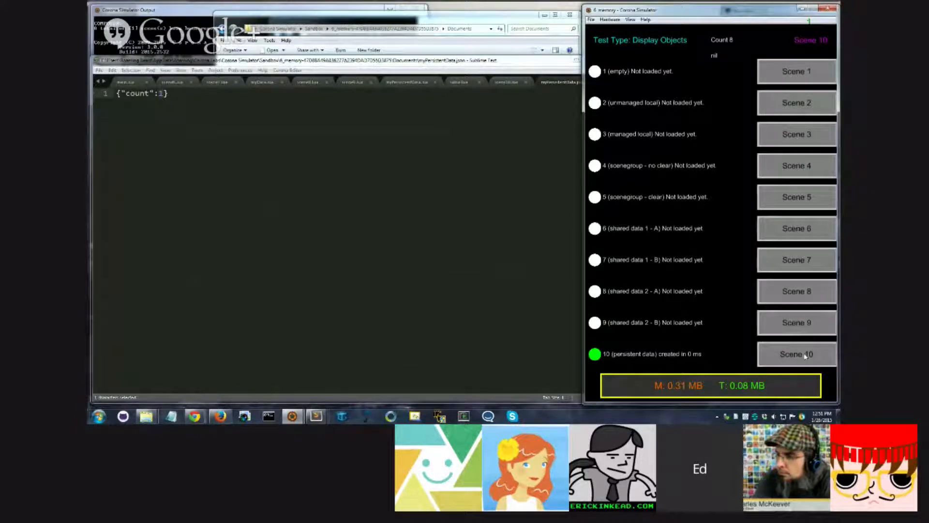
left_click(796, 353)
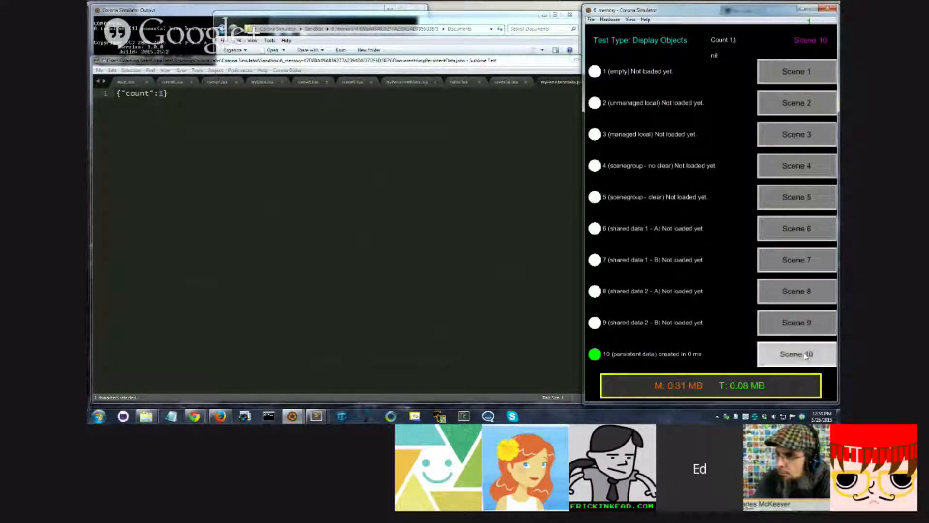
left_click(795, 353)
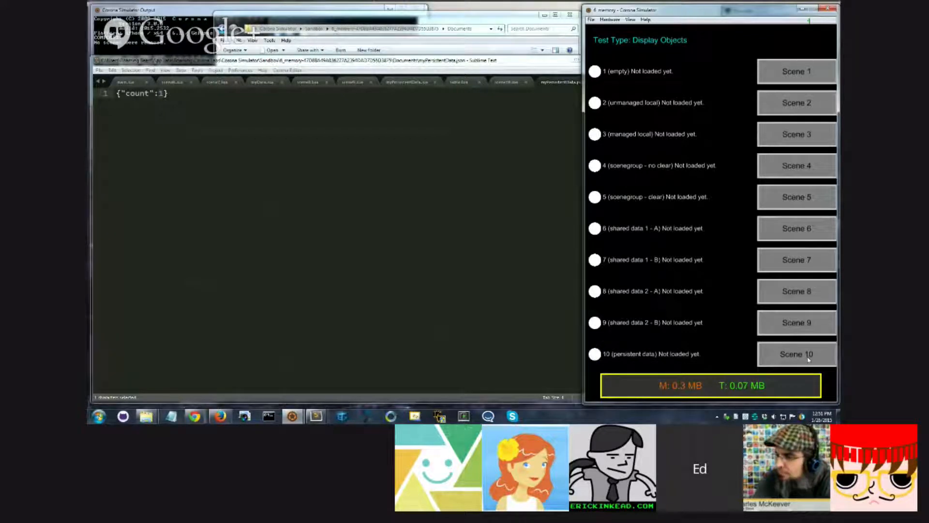
mouse_move(727, 40)
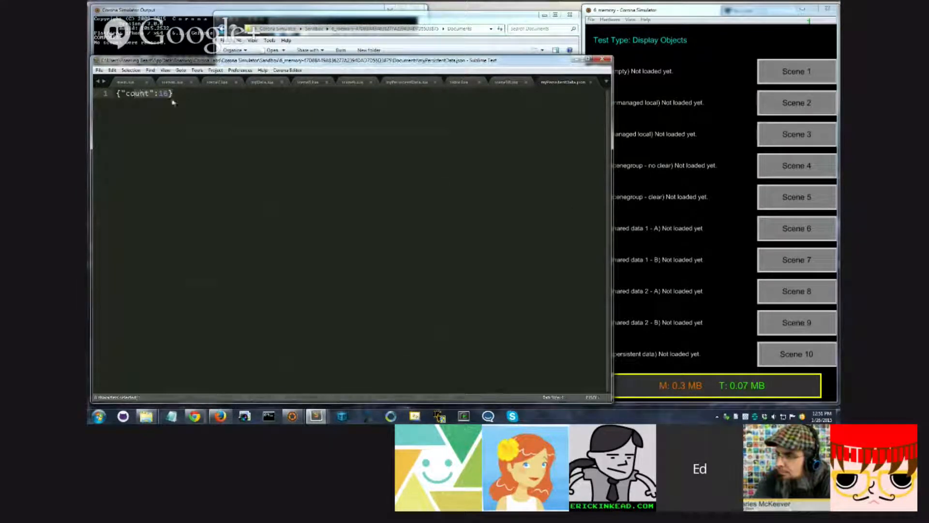
- Reload Scene 10 once more, then open the myPersistentData.lua module code
left_click(796, 353)
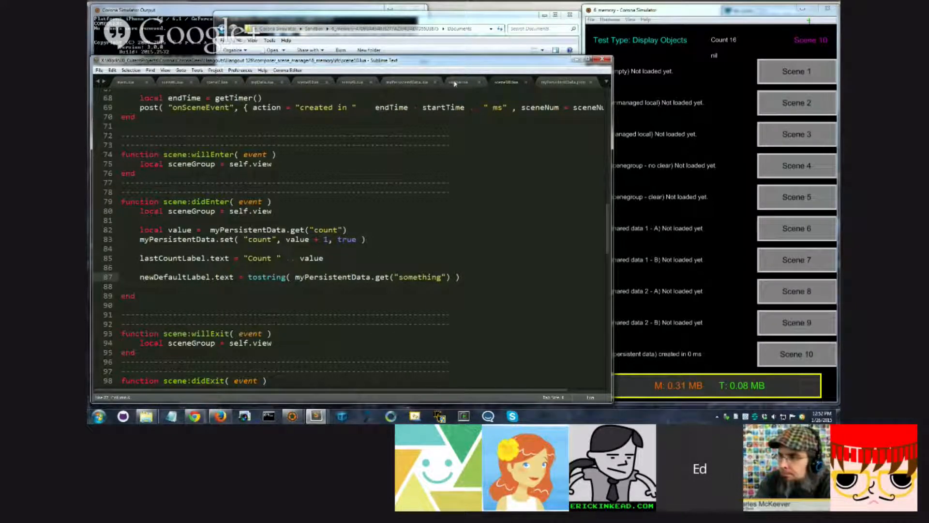
left_click(407, 81)
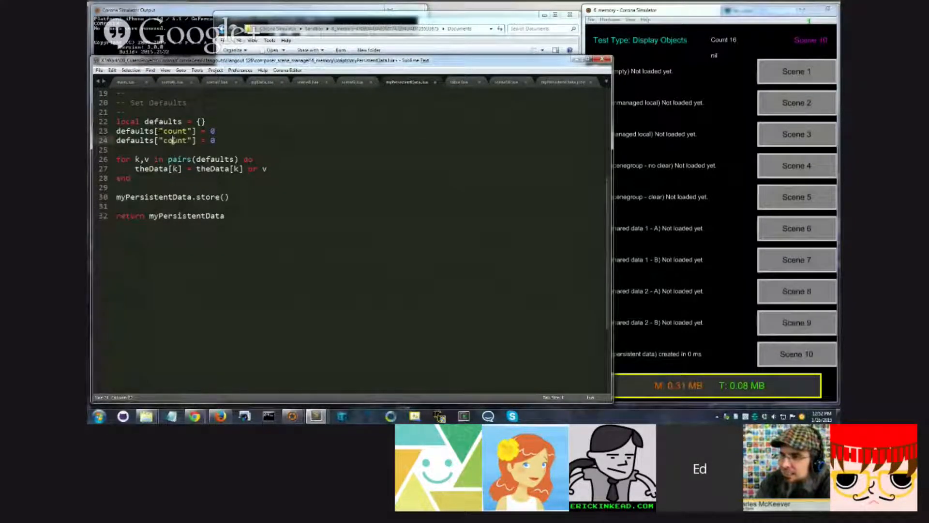
- Rename the duplicated default to "something" with the value "Corona Geek"
type("something")
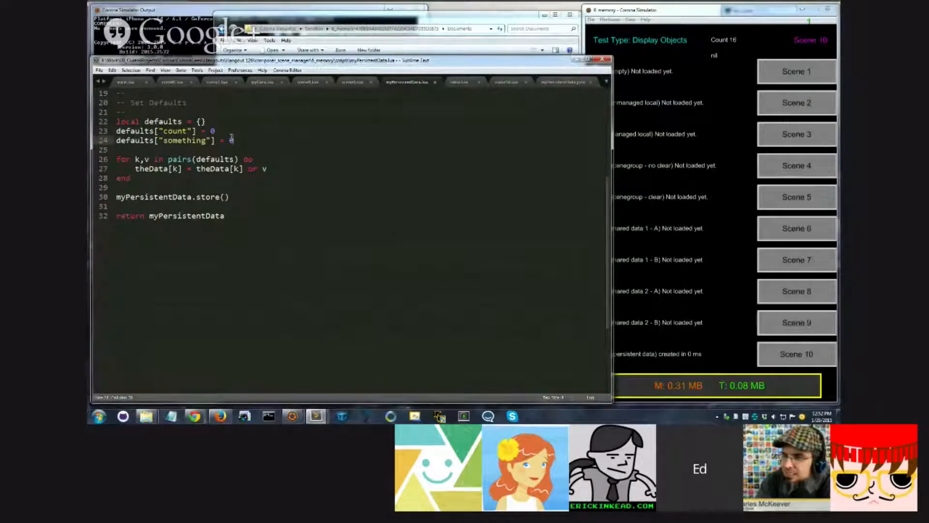
double_click(213, 132)
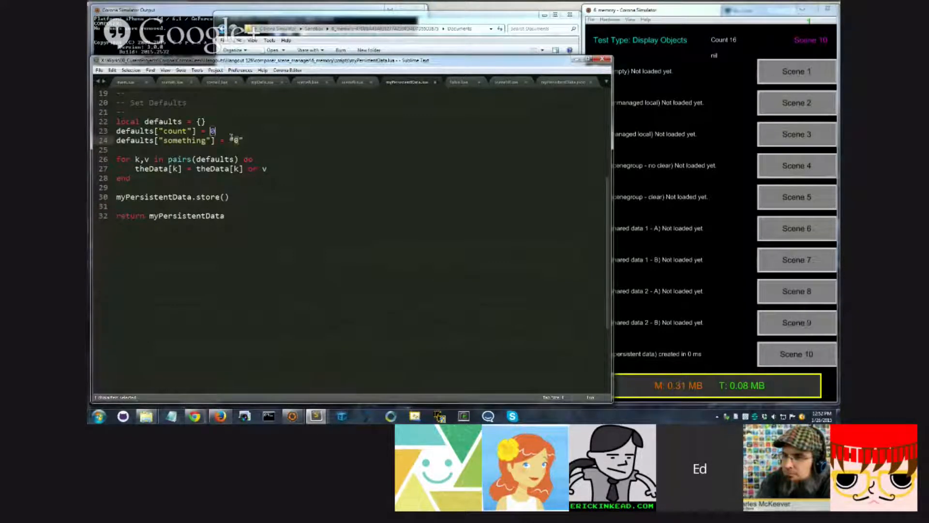
type("Corona G")
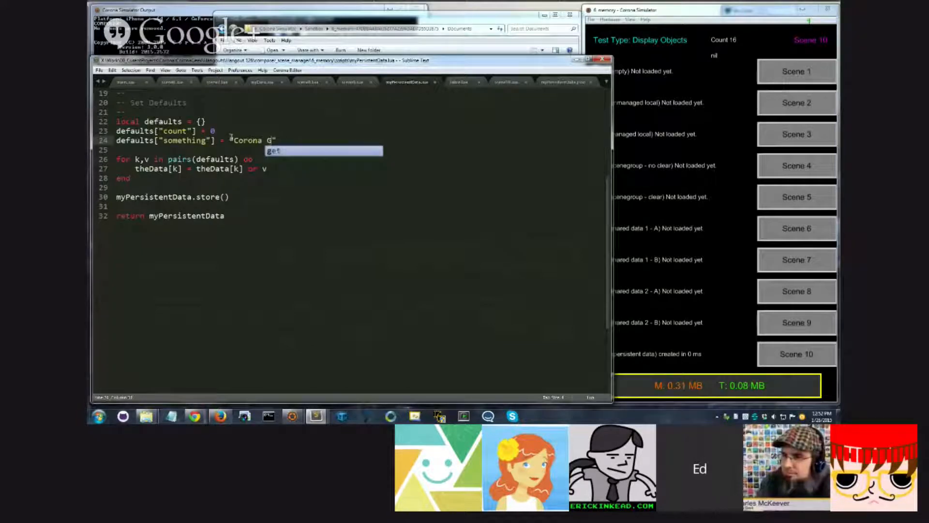
type("eek")
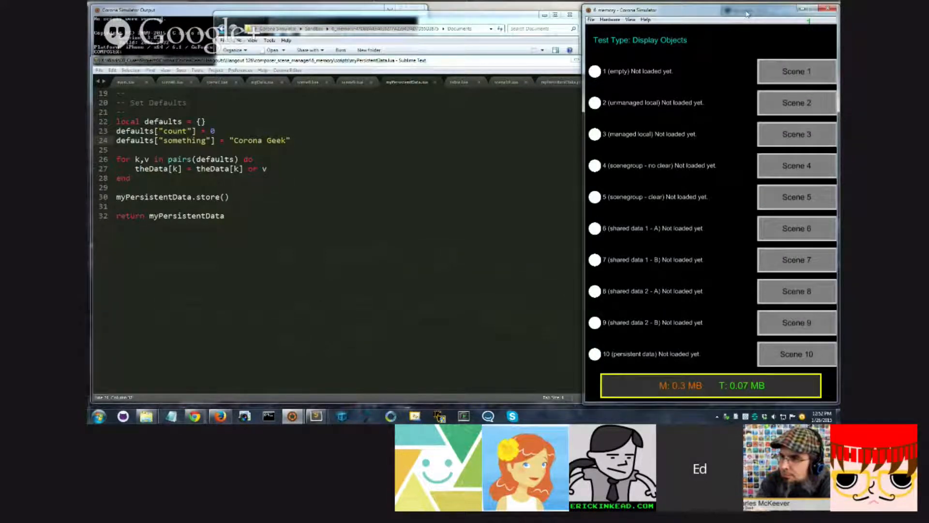
- Load Scene 10 to display Count 17 and Corona Geek
left_click(795, 353)
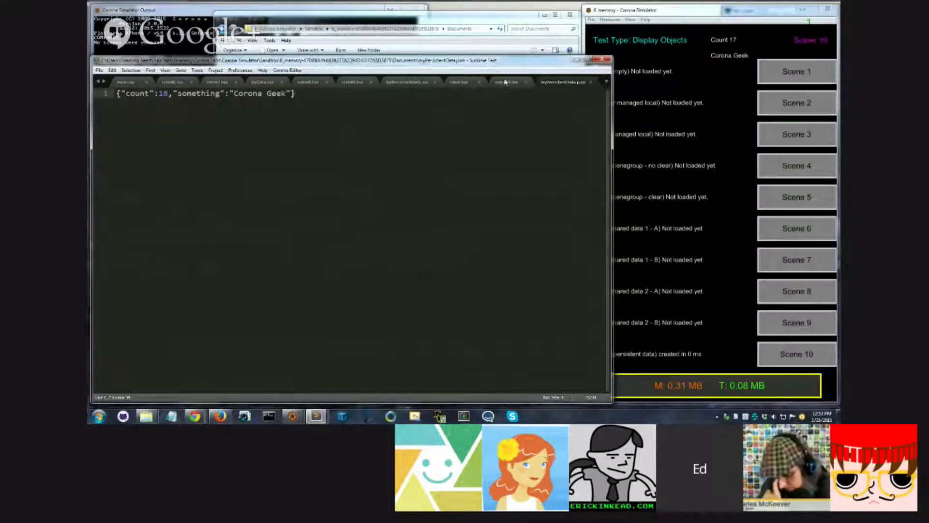
- Add defaults["coins"] = 100 below the something entry in myPersistentData.lua
left_click(406, 82)
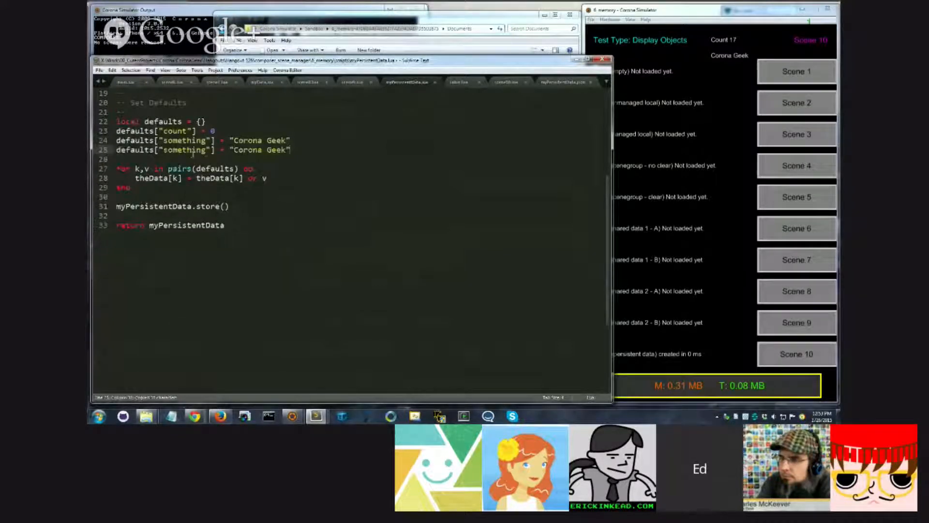
type("coins")
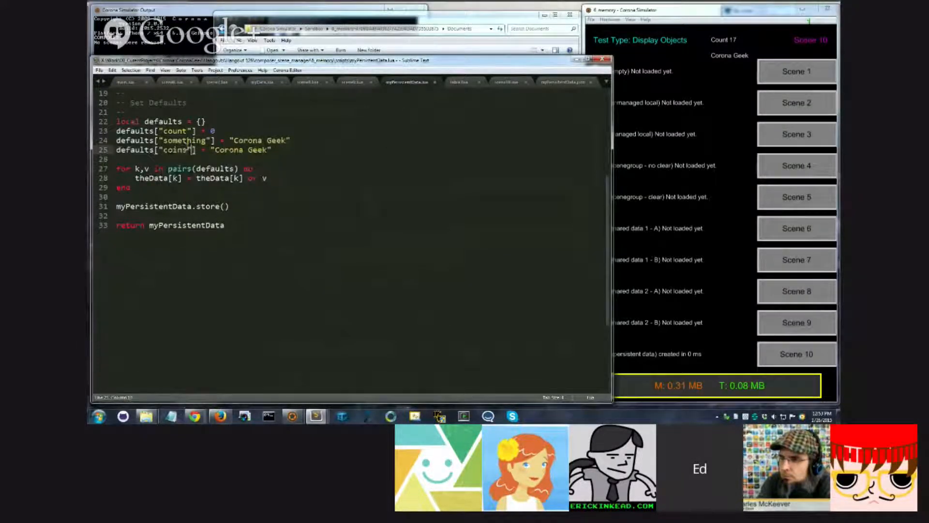
type("100")
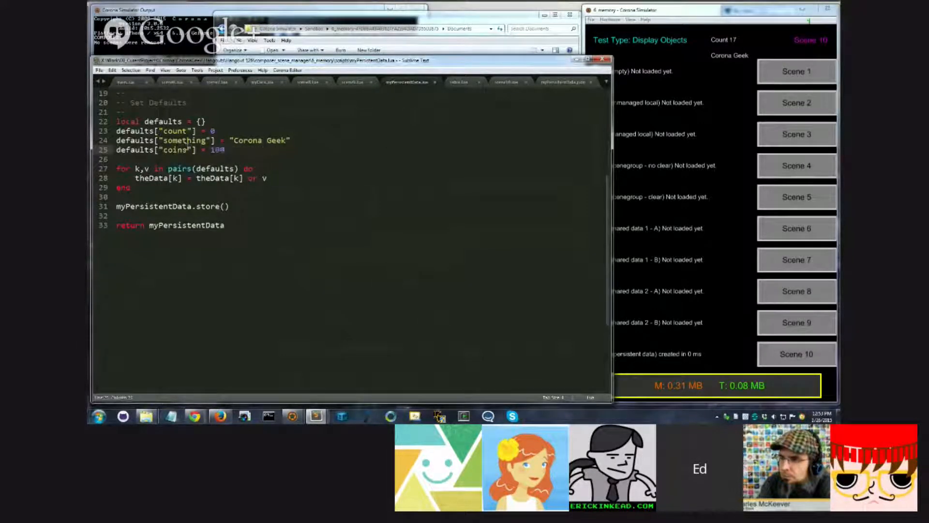